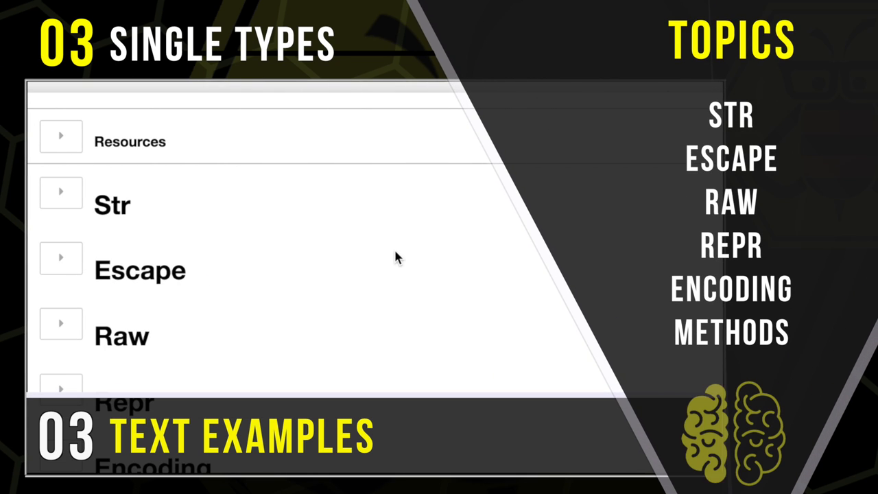
Expand the Str section, then toggle the Raw and Repr headings open and closed.
click(60, 204)
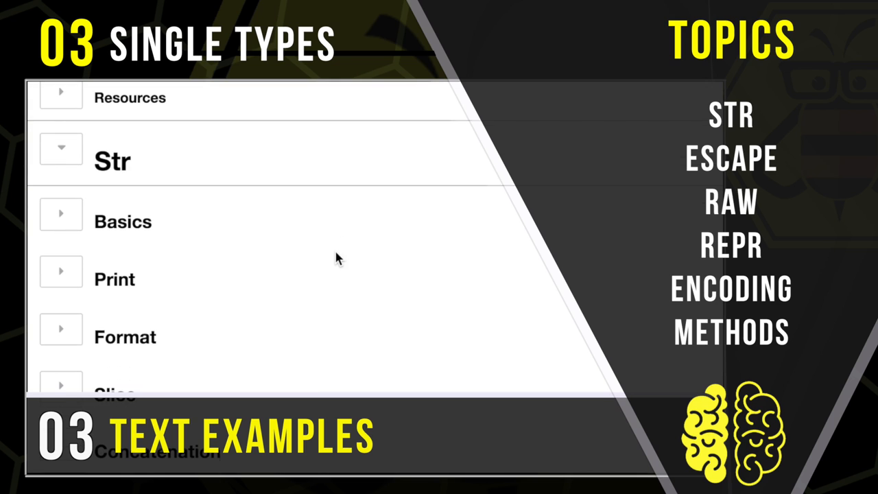
scroll(down, 3)
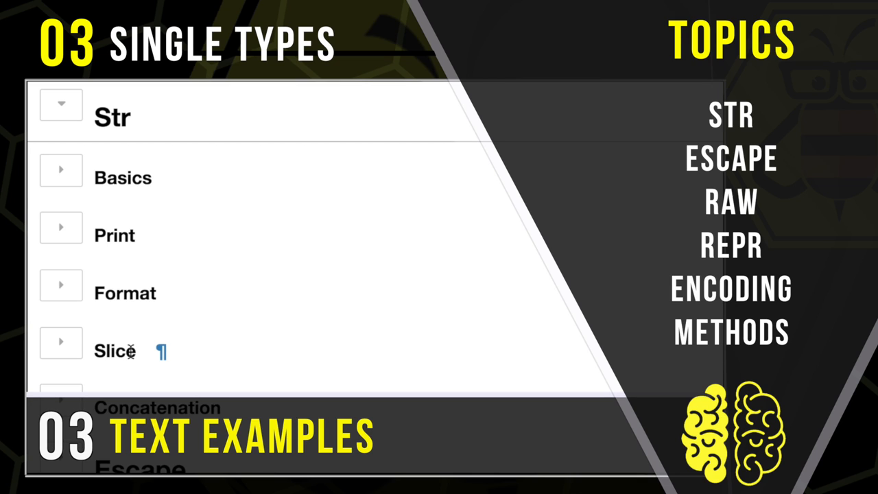
mouse_move(129, 351)
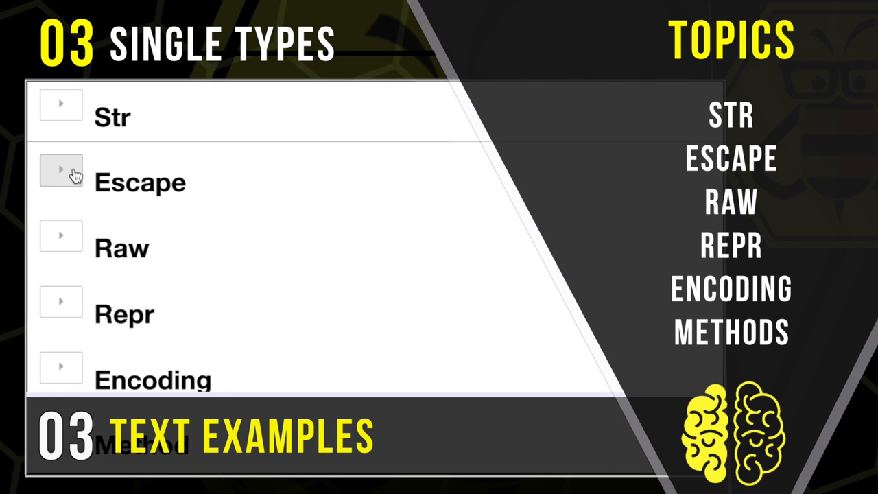
mouse_move(61, 237)
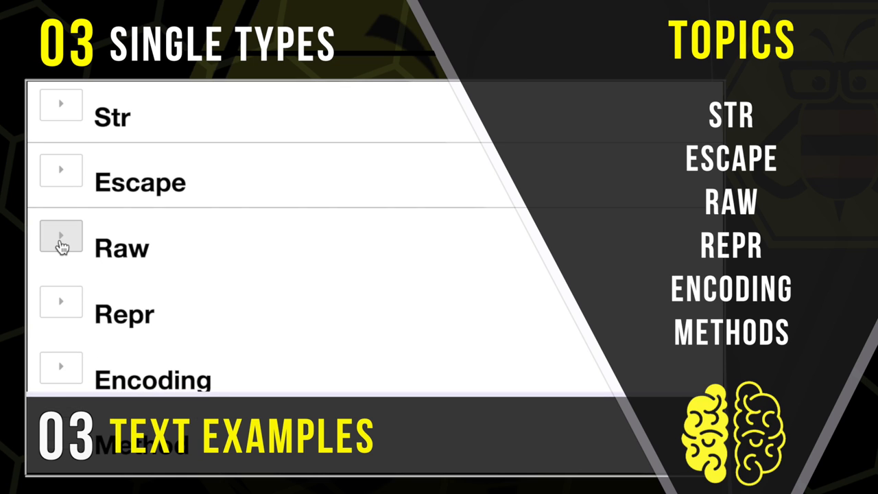
click(61, 237)
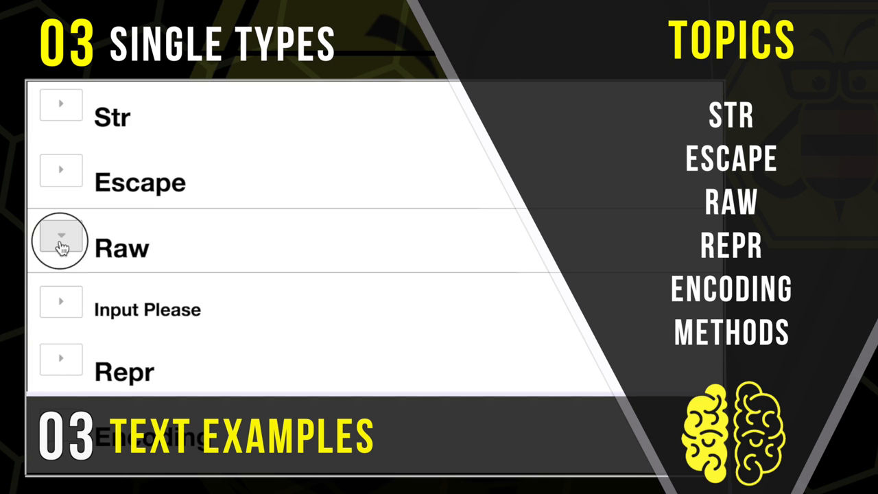
click(61, 240)
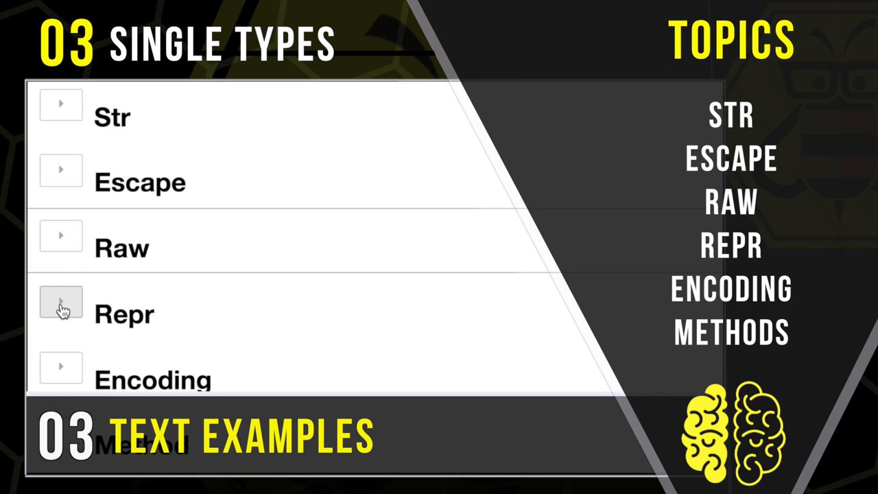
click(61, 313)
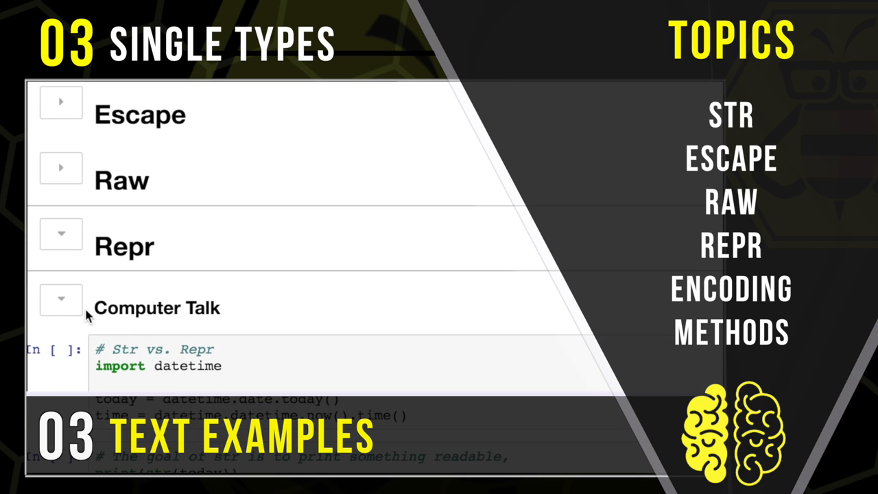
click(60, 307)
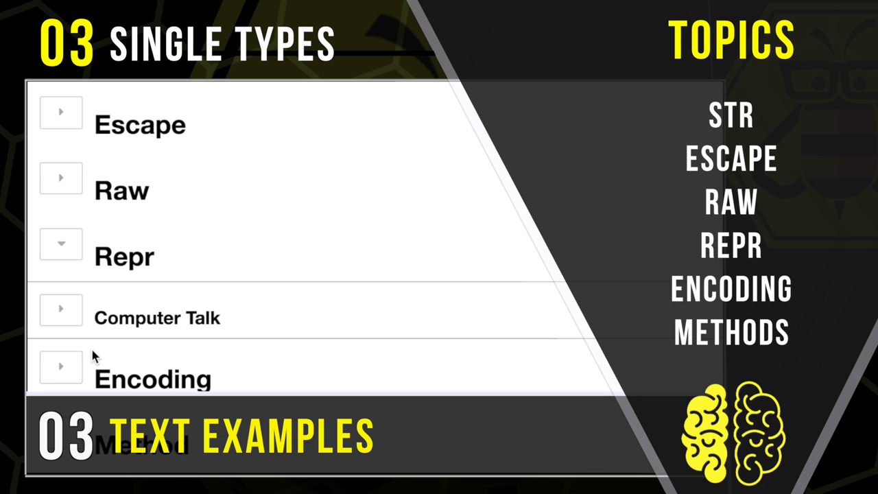
mouse_move(96, 350)
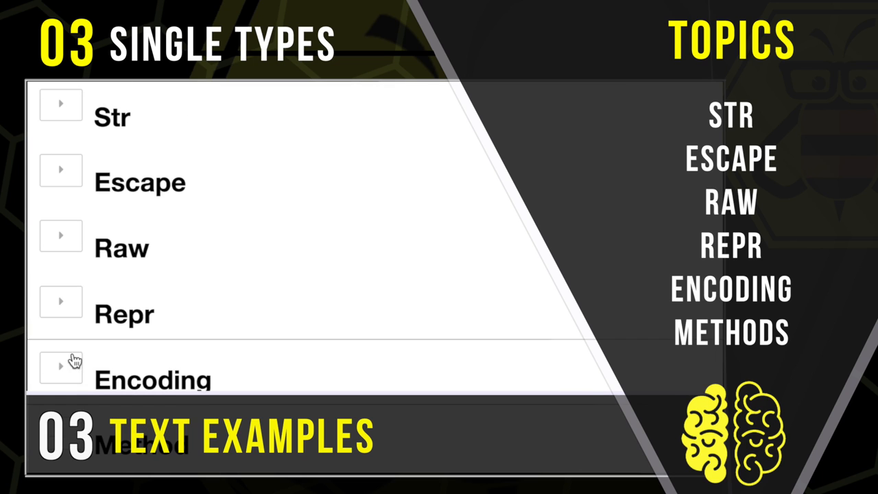
scroll(down, 3)
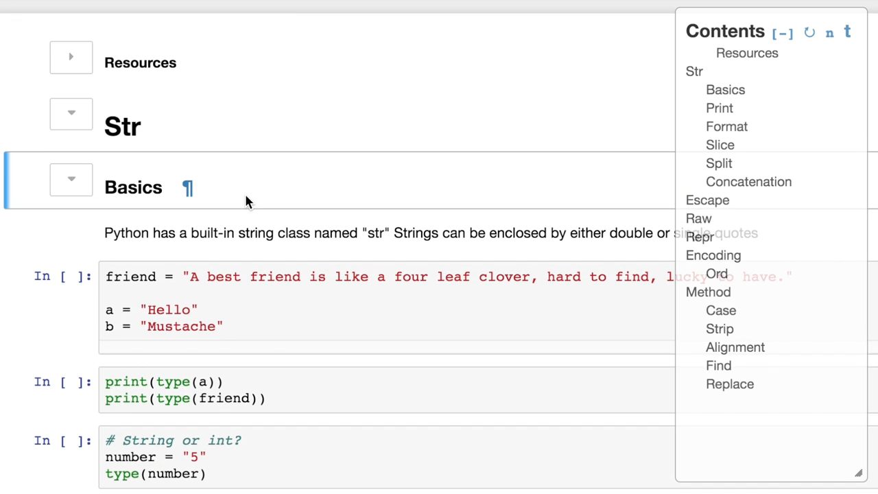
Run the Basics cells through the number check showing str, and expand Print.
scroll(down, 3)
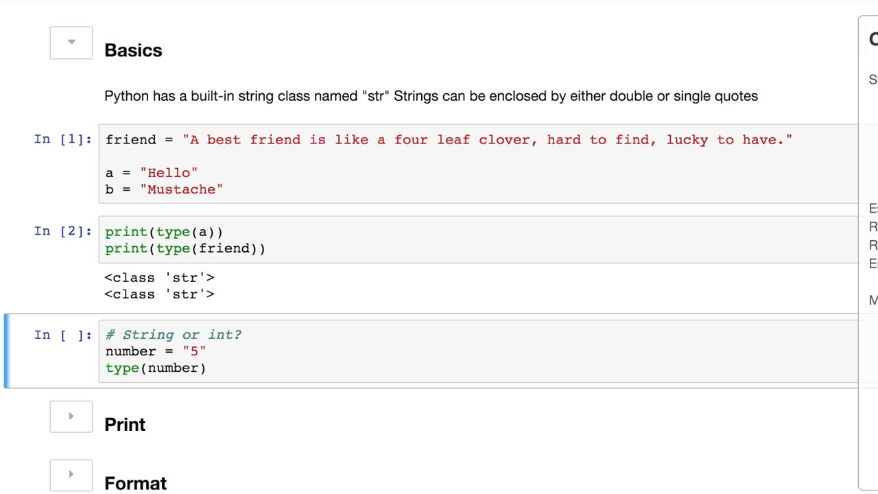
key(shift+enter)
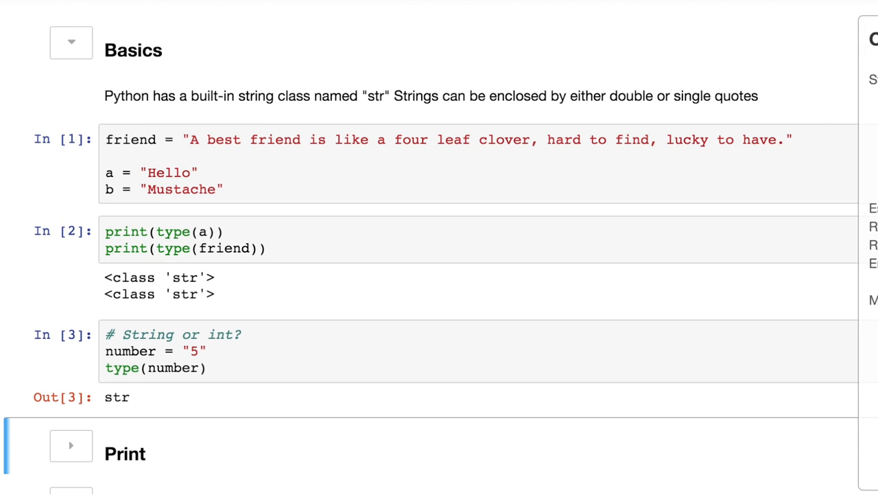
click(70, 445)
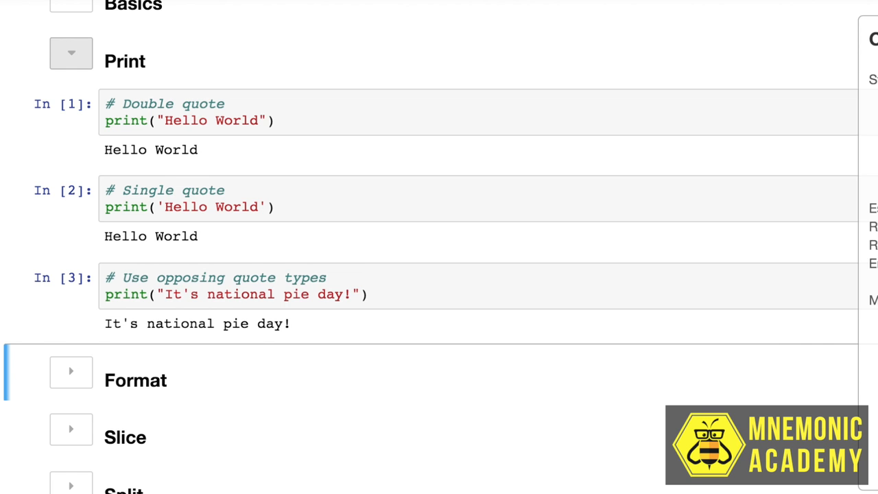
mouse_move(170, 304)
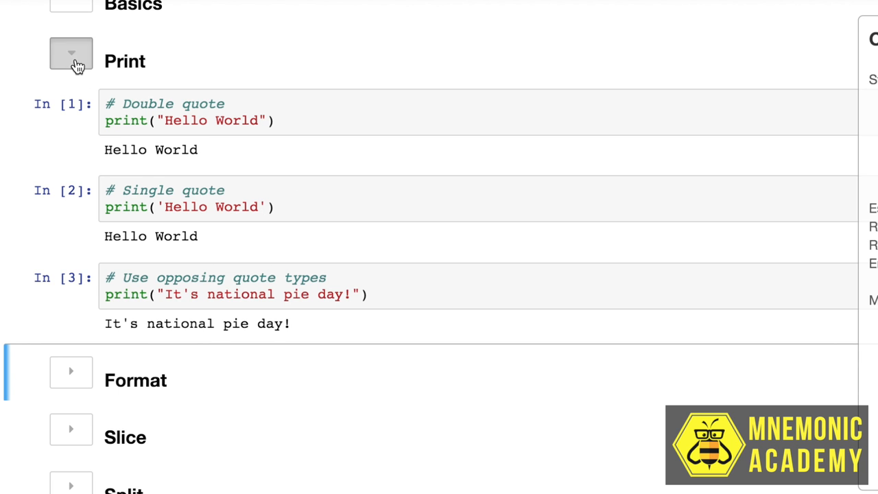
Fold the Print subsection once its Hello World examples have run.
click(72, 54)
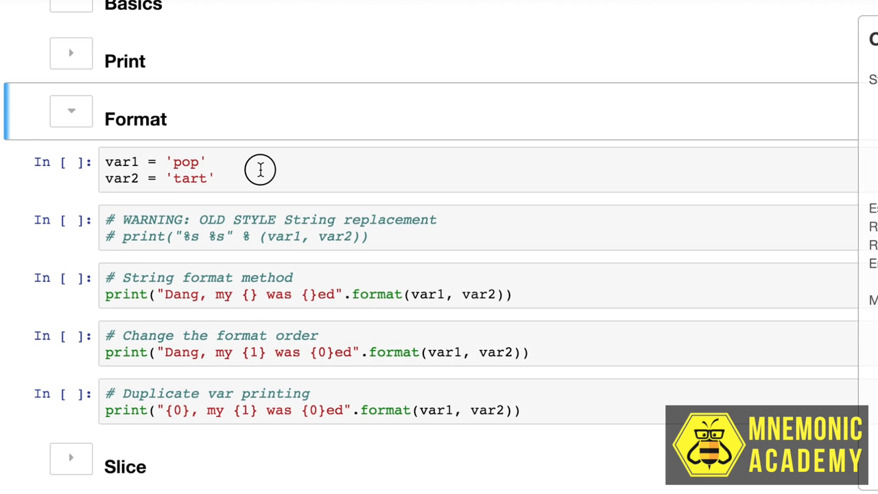
Run the var1/var2 cell defining pop and tart, then edit the old-style print line.
click(260, 170)
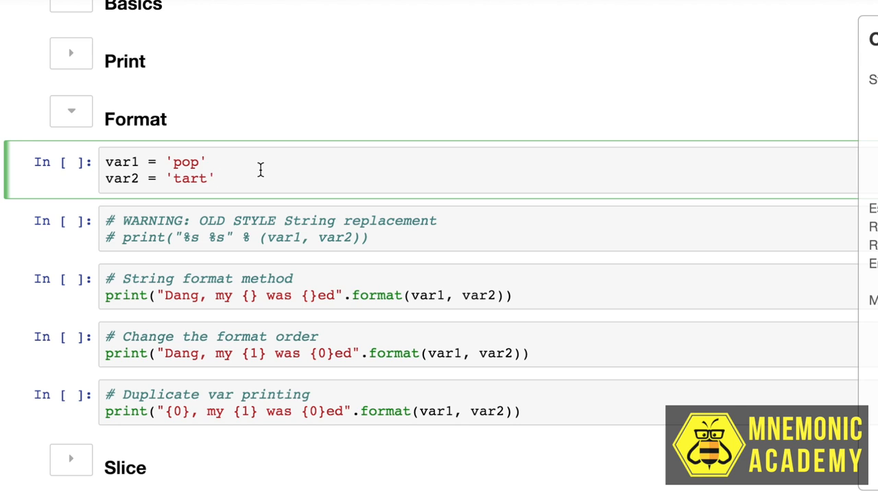
click(217, 178)
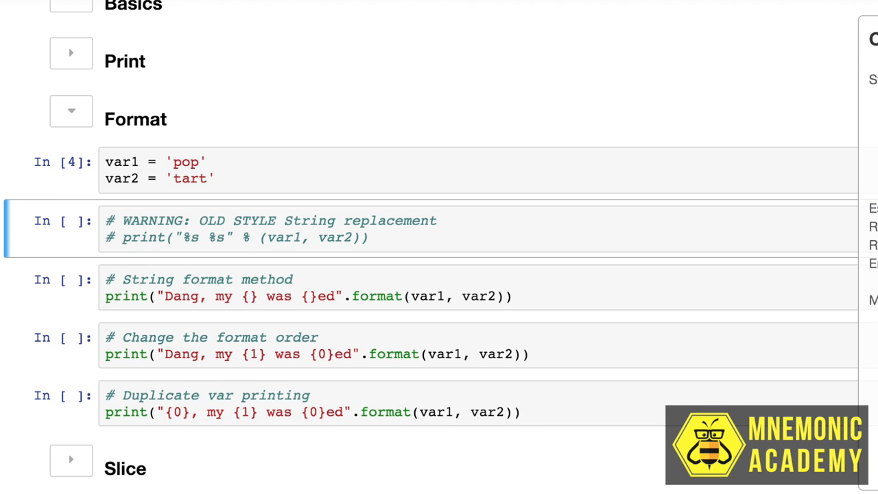
mouse_move(152, 236)
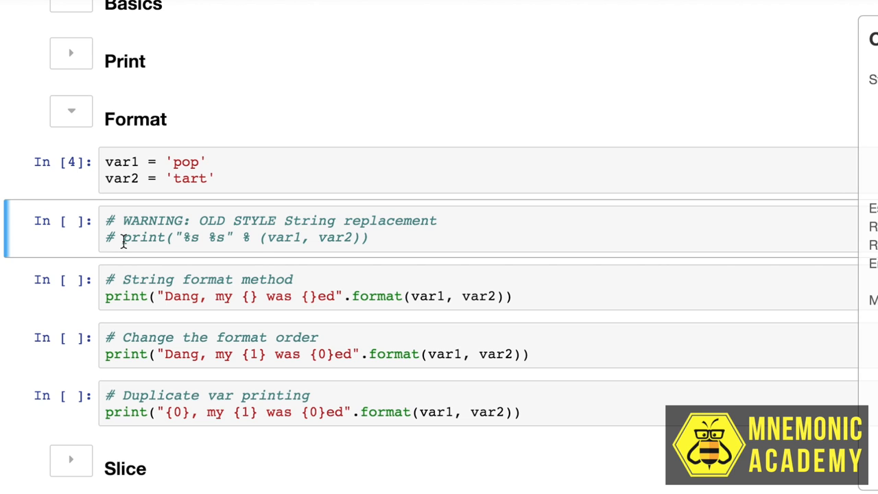
click(114, 237)
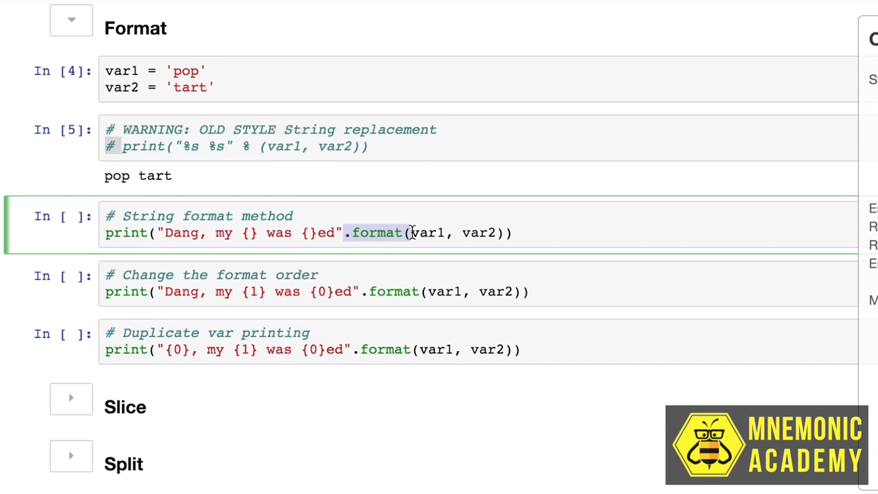
Run the reordered and duplicate-variable .format() examples, ending with 'pop, my tart was poped'.
scroll(up, 3)
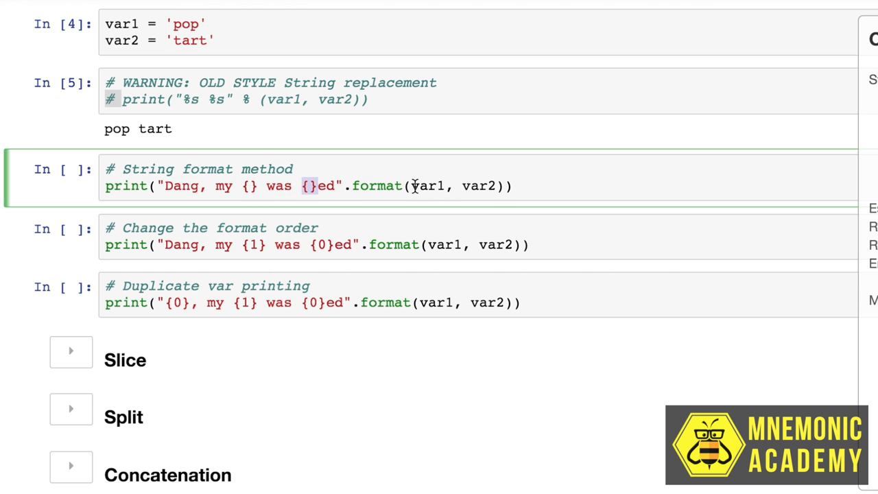
double_click(426, 185)
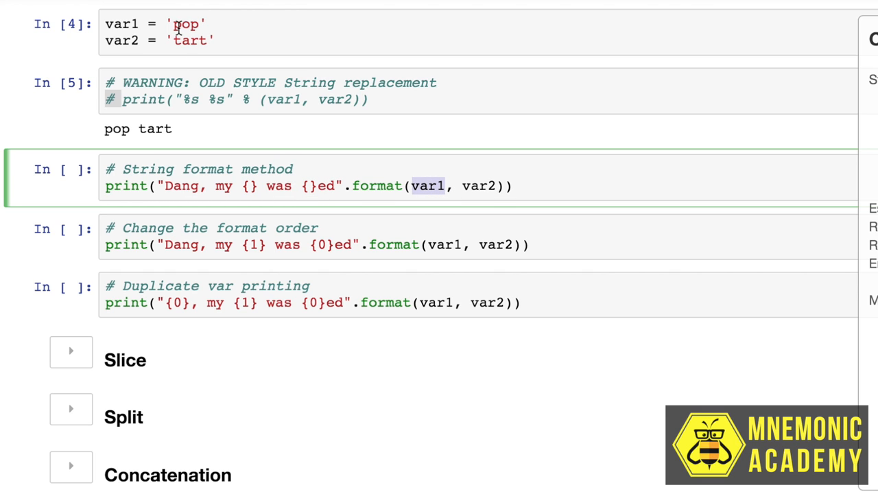
mouse_move(177, 199)
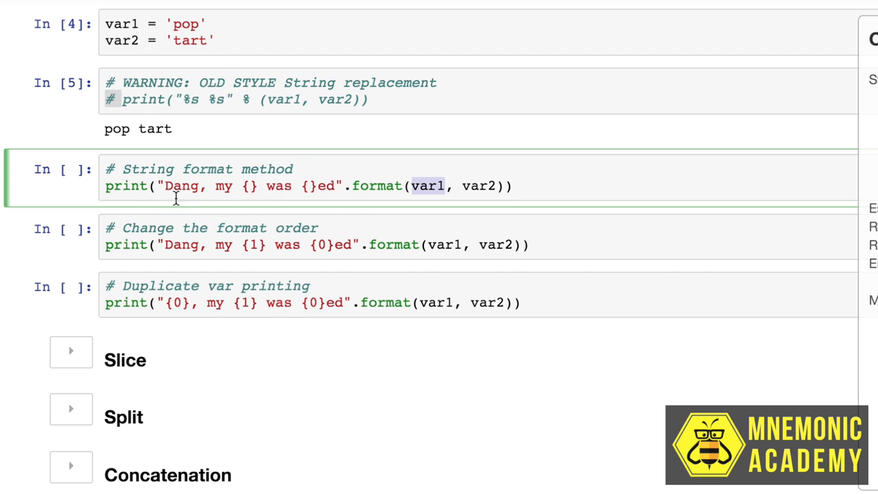
mouse_move(216, 188)
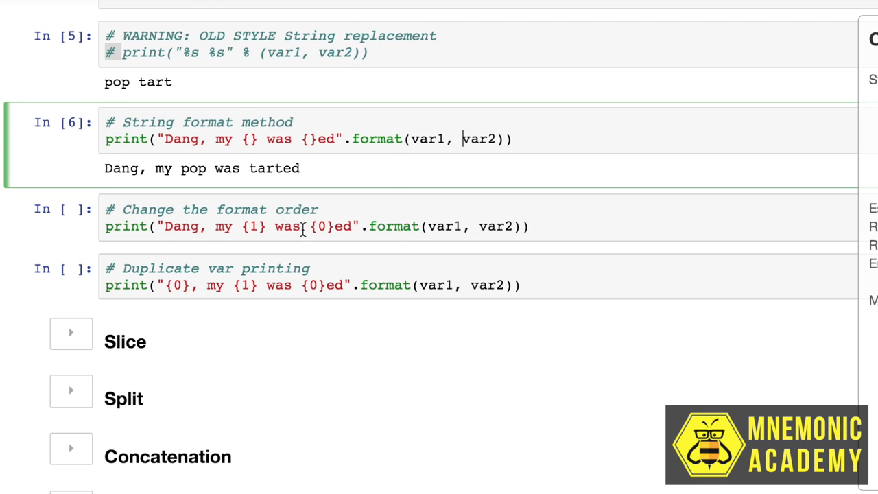
click(318, 226)
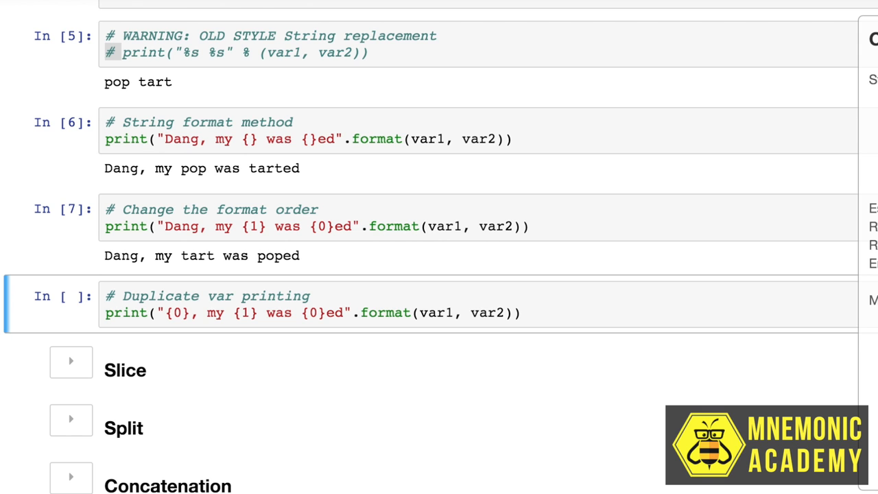
click(320, 312)
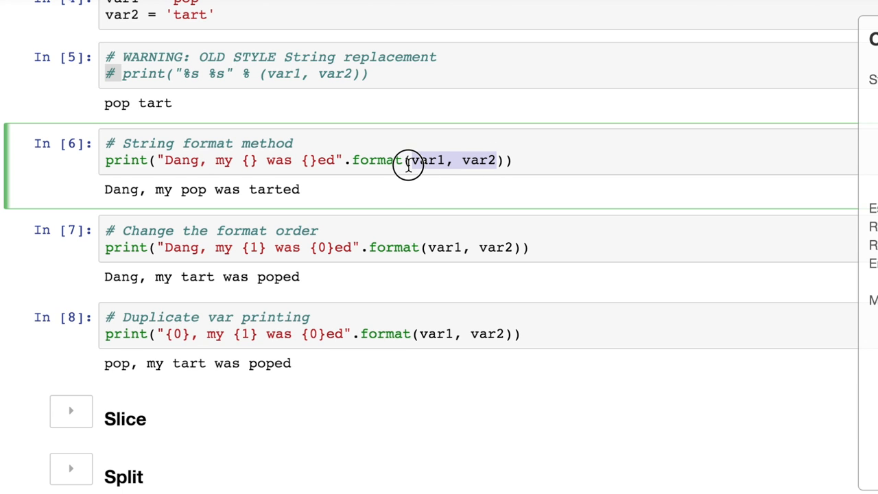
mouse_move(408, 165)
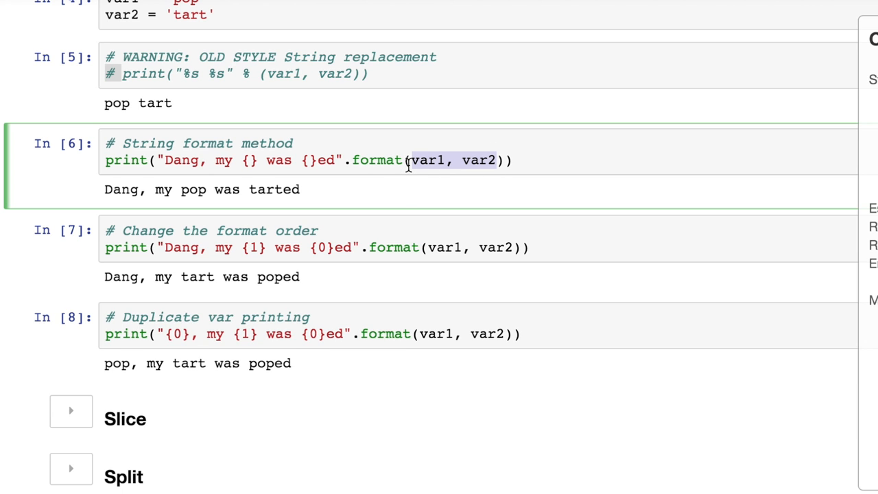
scroll(down, 3)
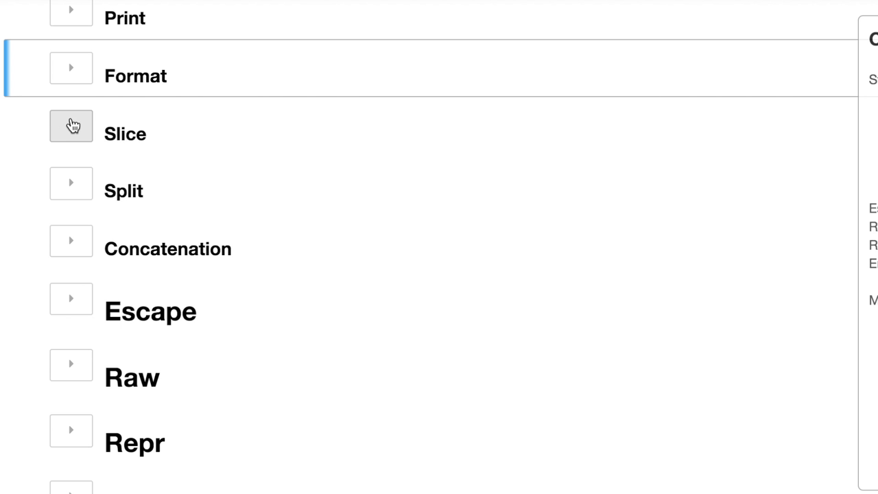
Expand Slice and run the string length and knowledge string cells.
click(71, 125)
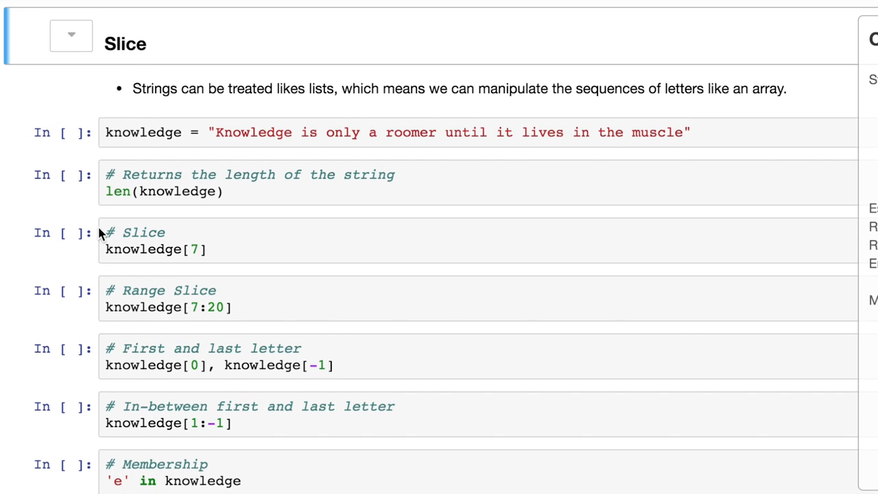
scroll(up, 3)
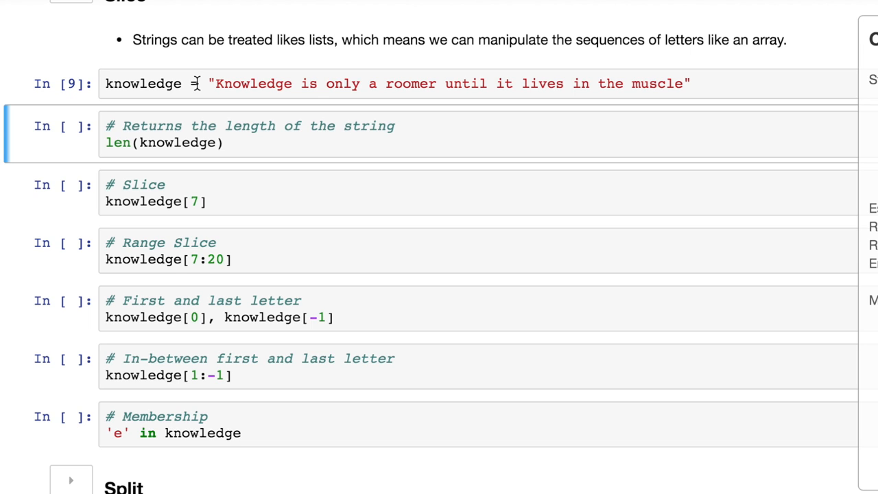
key(shift+enter)
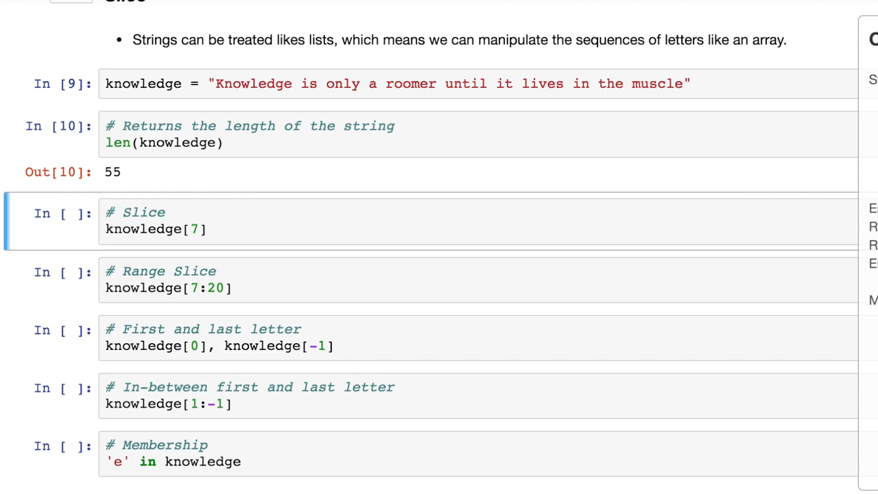
mouse_move(656, 88)
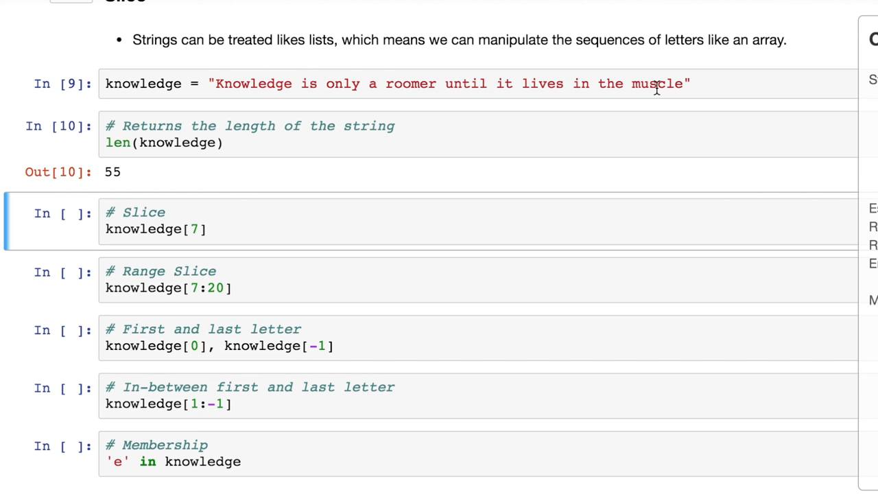
click(623, 83)
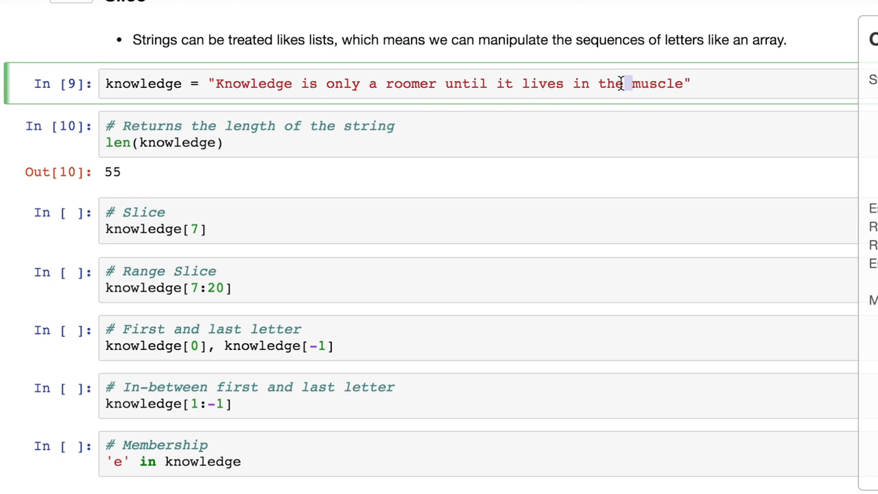
mouse_move(154, 208)
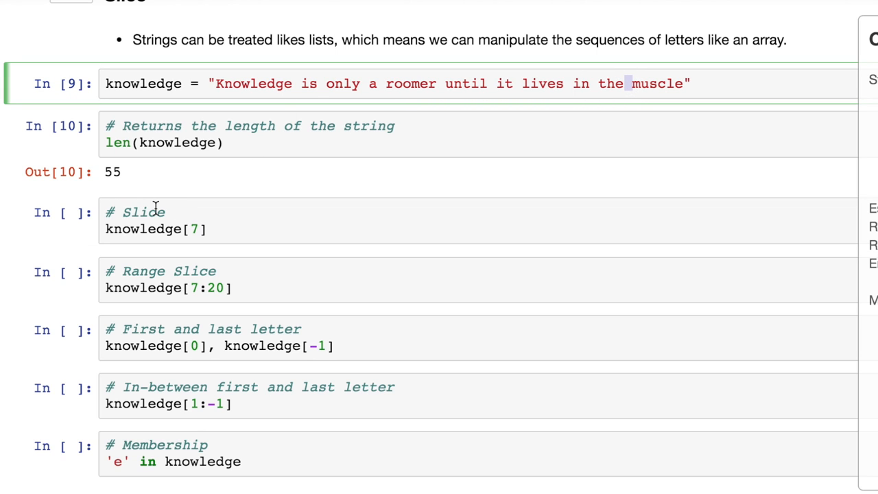
mouse_move(442, 86)
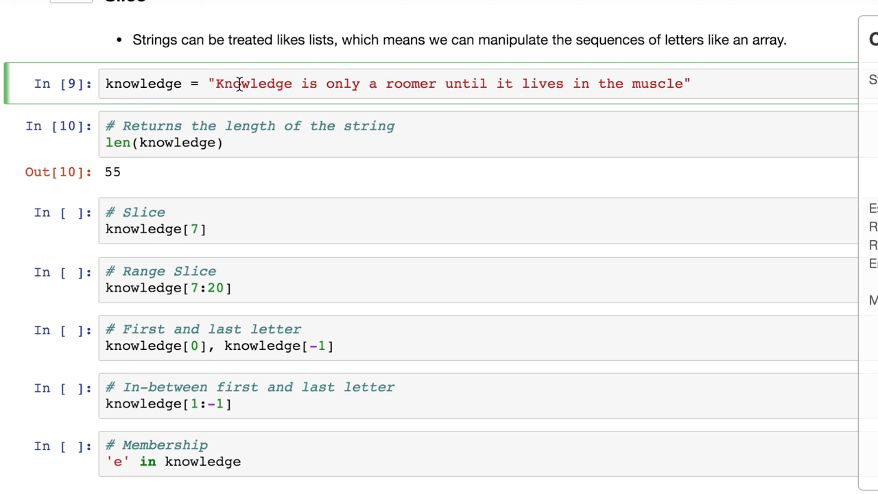
click(268, 137)
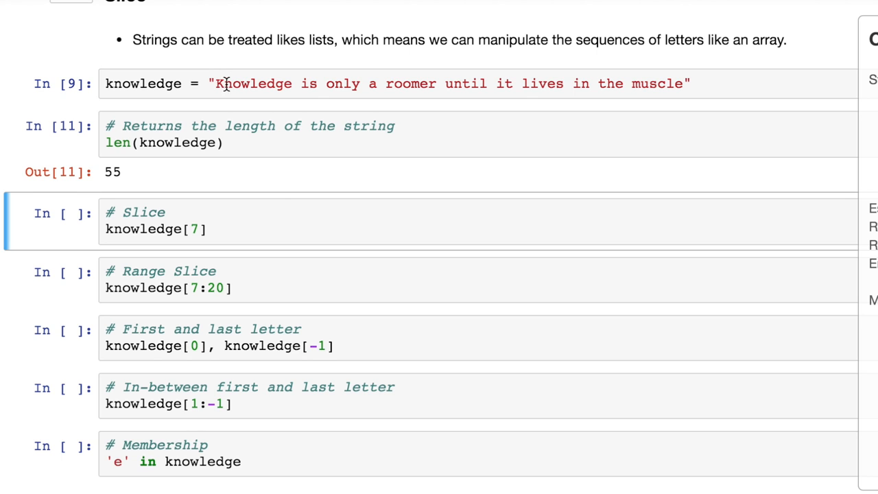
mouse_move(259, 83)
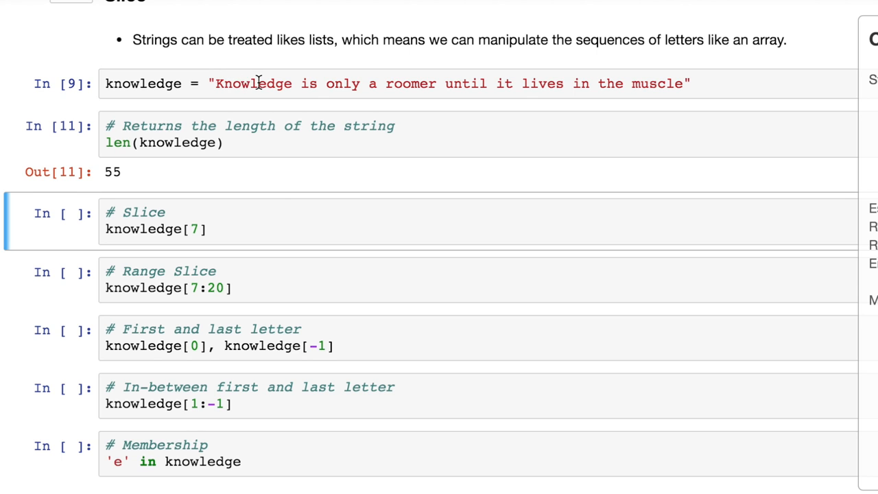
mouse_move(236, 233)
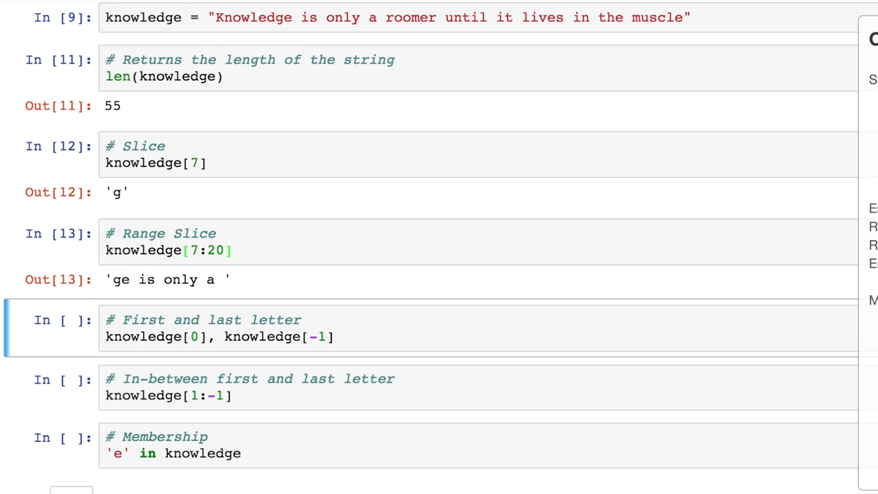
Run the range, first-and-last and in-between letter slices of knowledge.
scroll(up, 3)
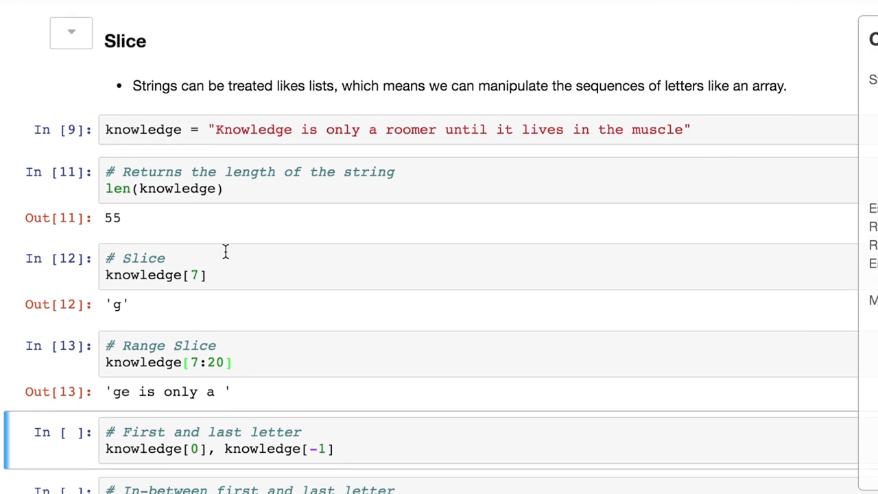
scroll(down, 3)
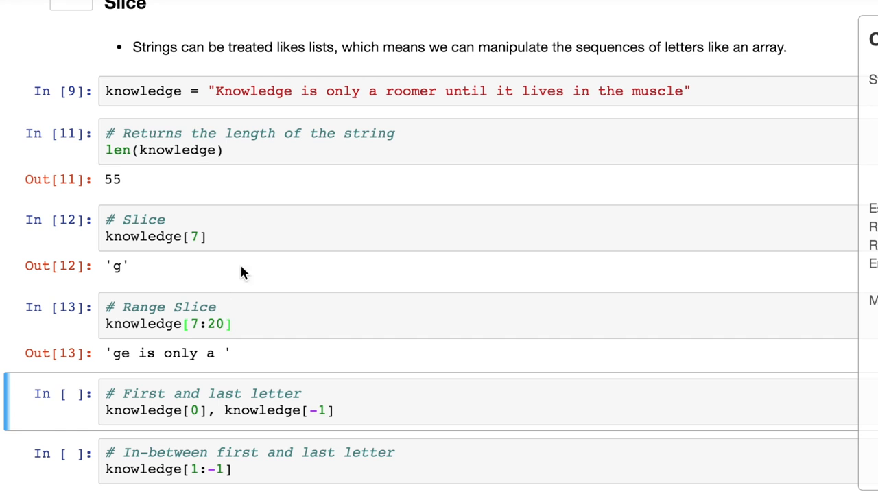
scroll(down, 3)
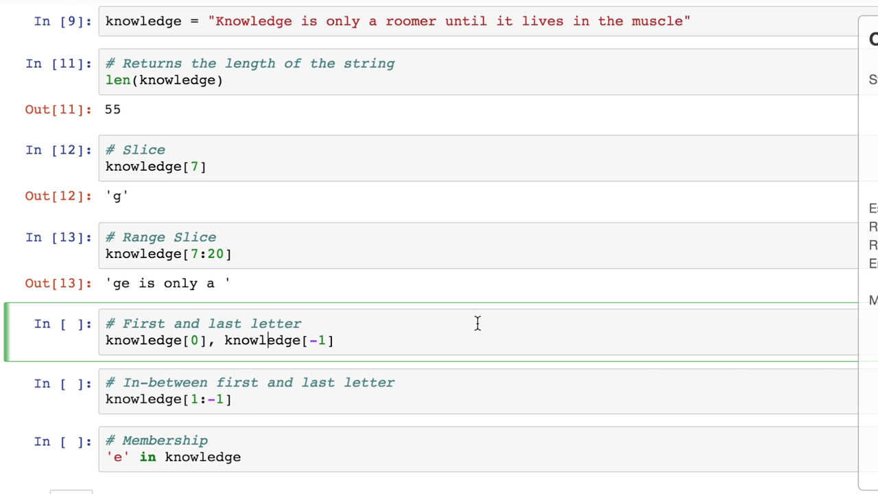
scroll(up, 3)
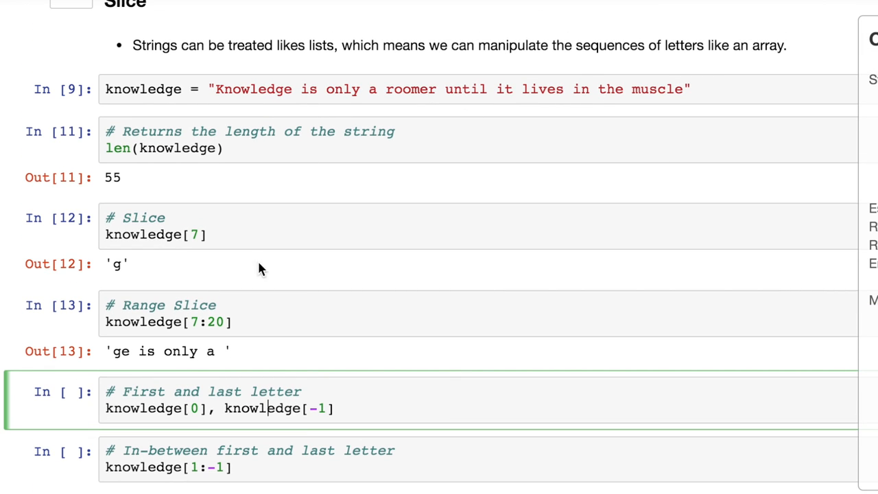
mouse_move(522, 373)
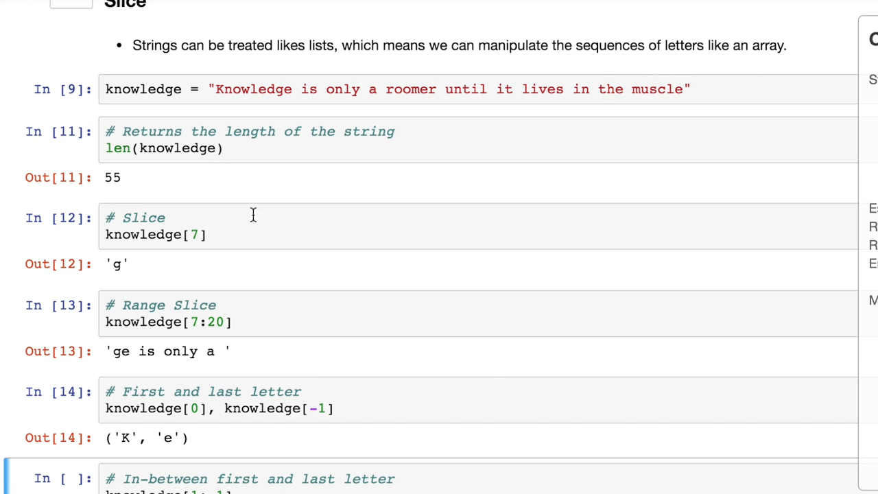
mouse_move(682, 87)
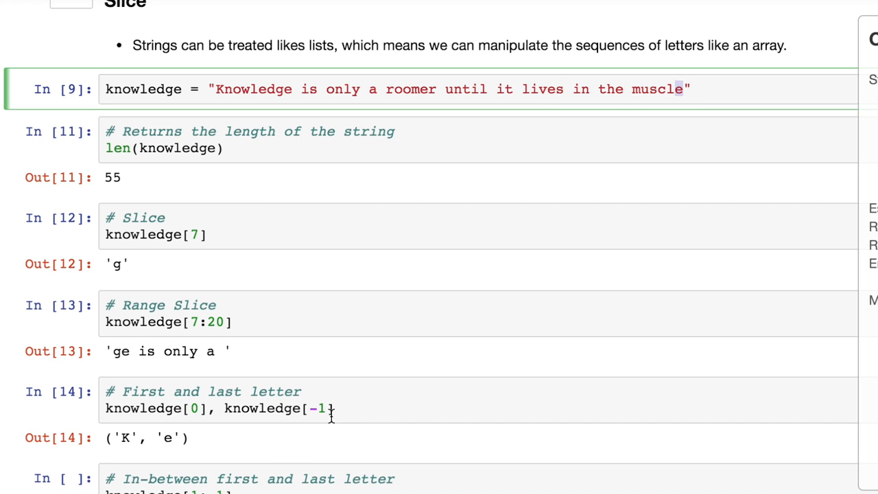
click(322, 408)
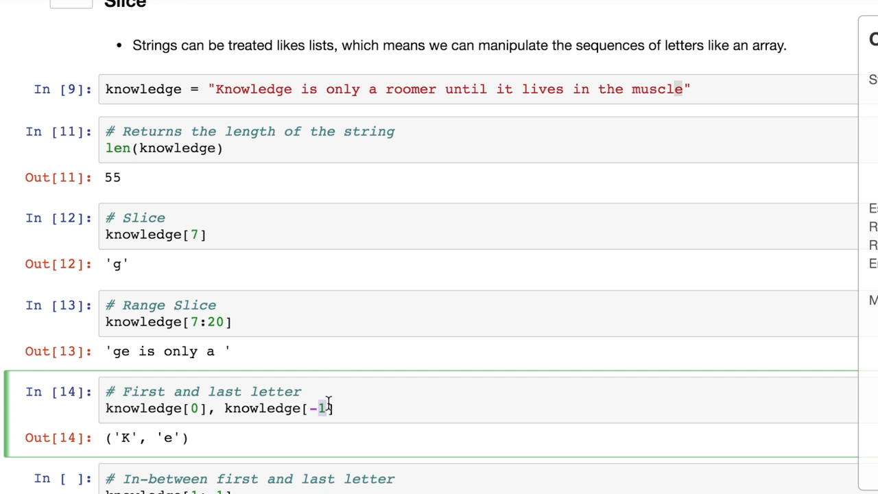
scroll(down, 3)
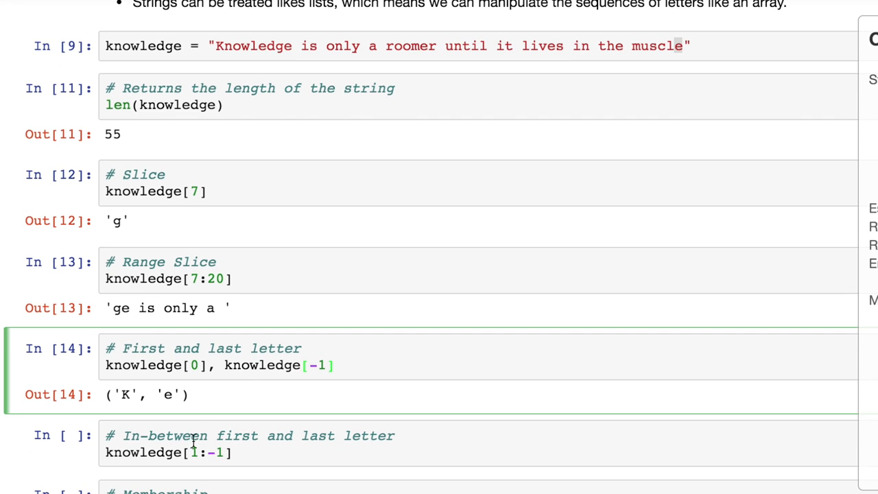
scroll(down, 3)
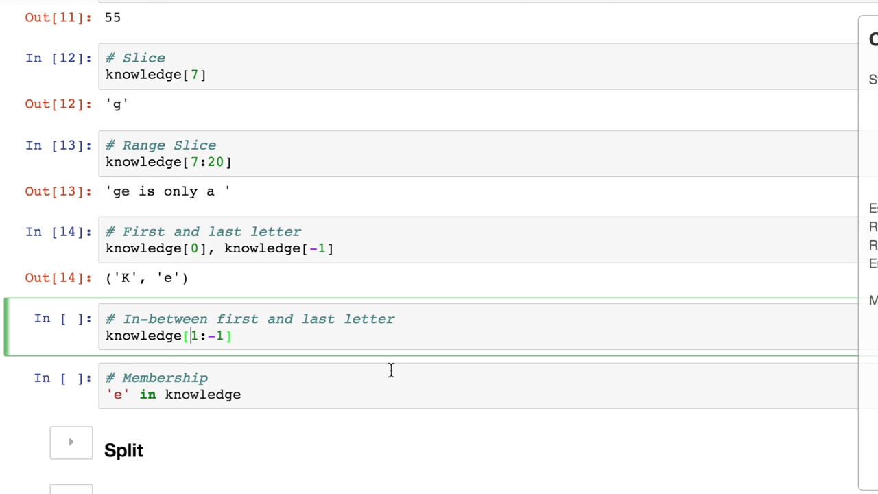
key(shift+enter)
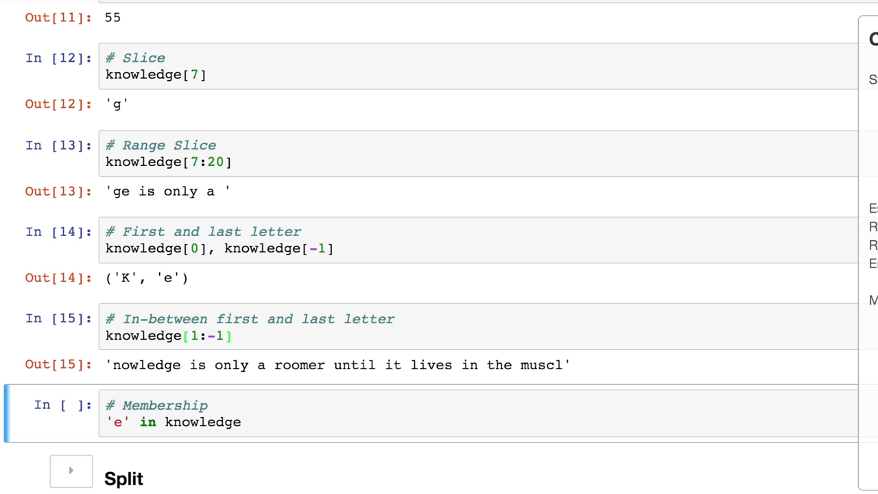
mouse_move(387, 380)
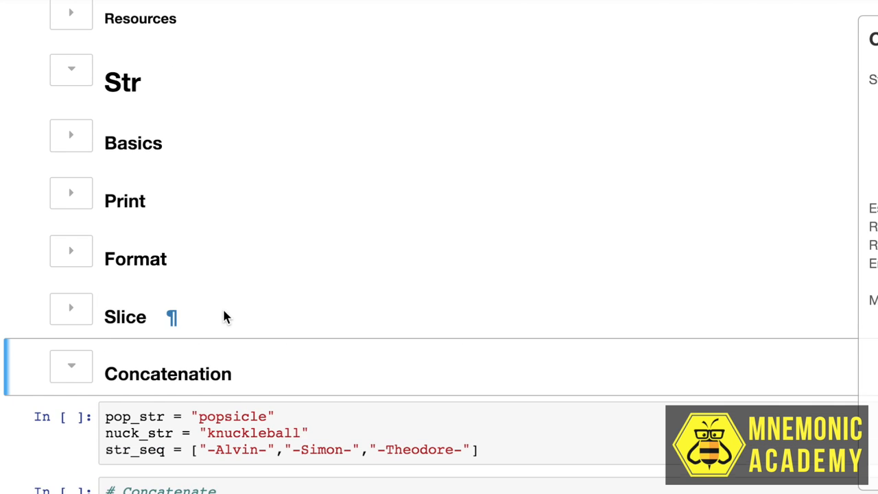
Run the Concatenation cells: 'popsicleknuckleball', popsicle repeated five times, and the joined sequence.
scroll(down, 3)
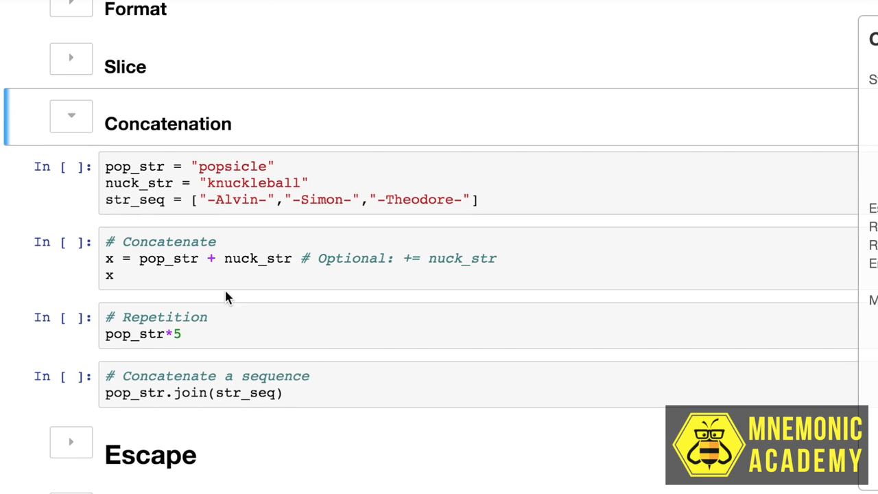
mouse_move(222, 197)
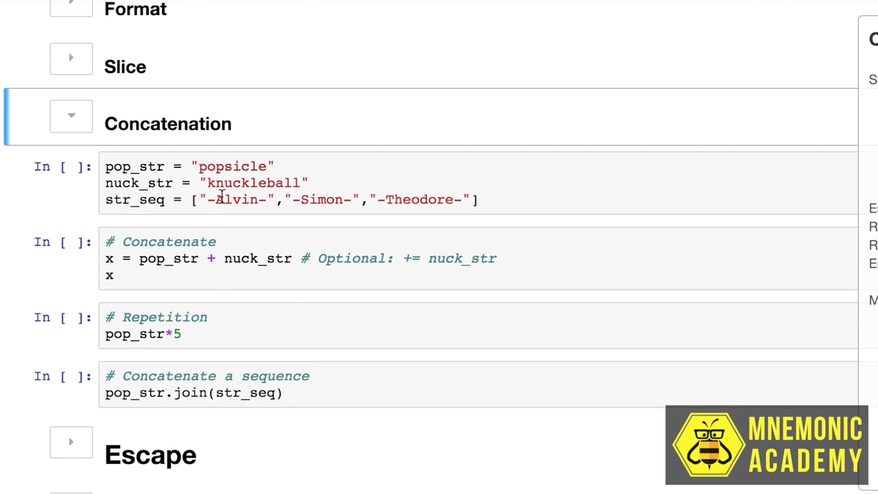
mouse_move(218, 162)
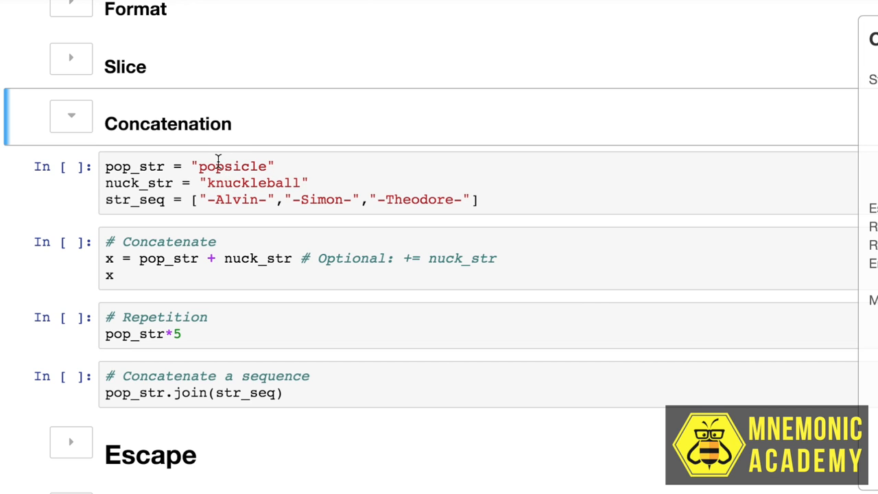
mouse_move(218, 159)
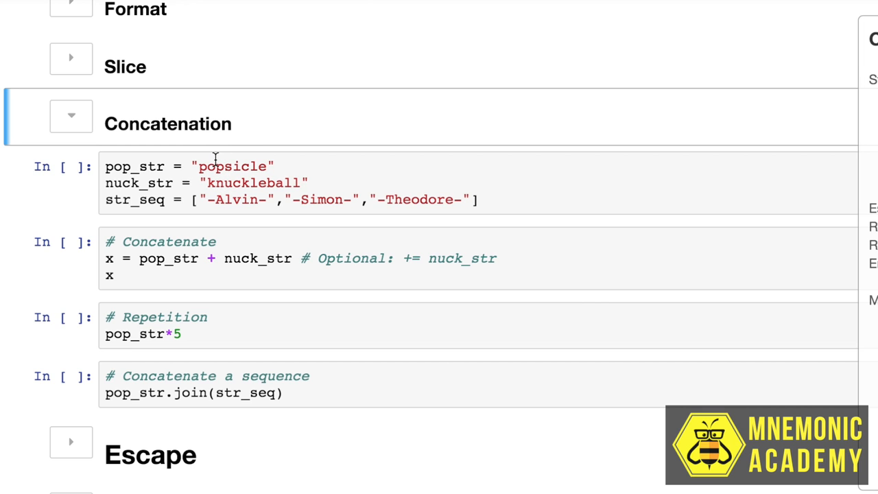
mouse_move(225, 199)
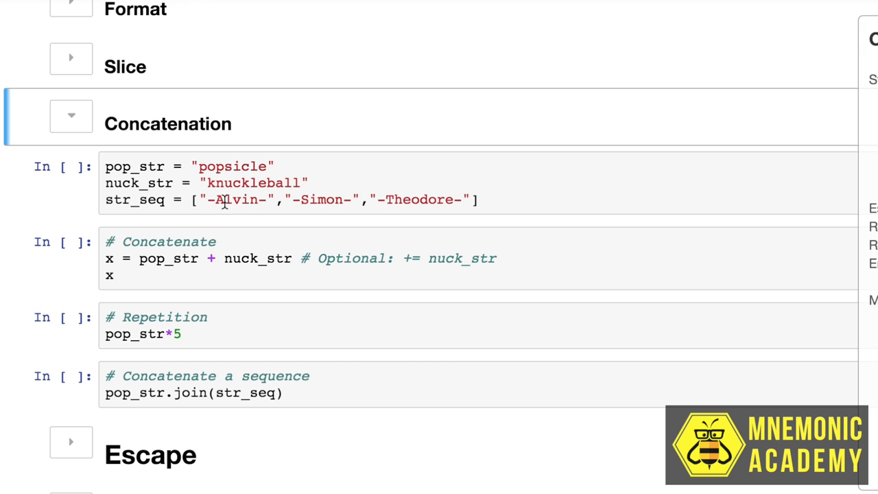
mouse_move(251, 199)
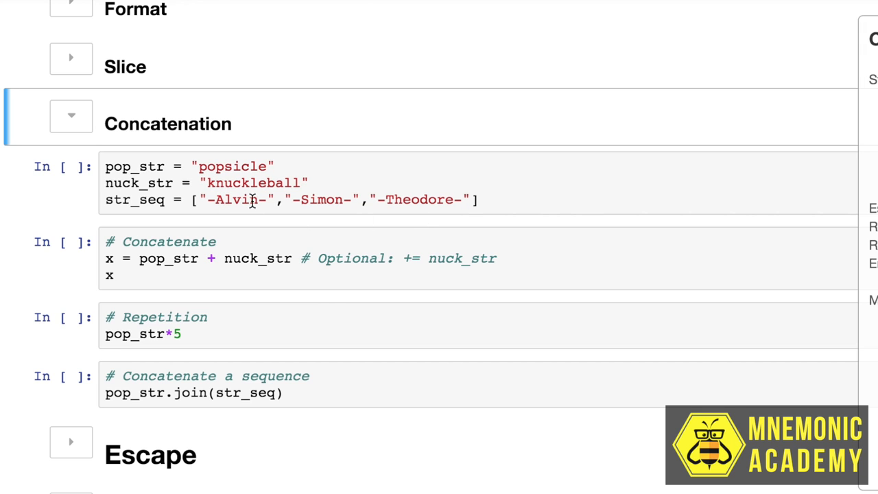
mouse_move(246, 240)
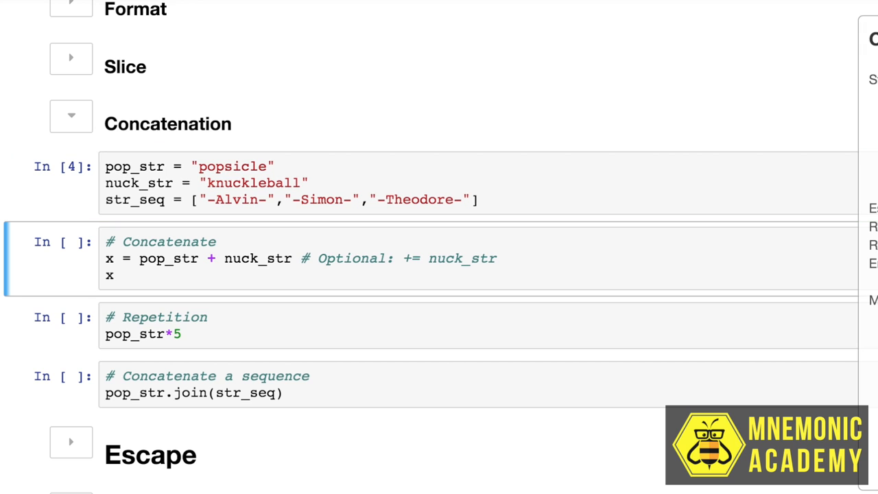
mouse_move(180, 195)
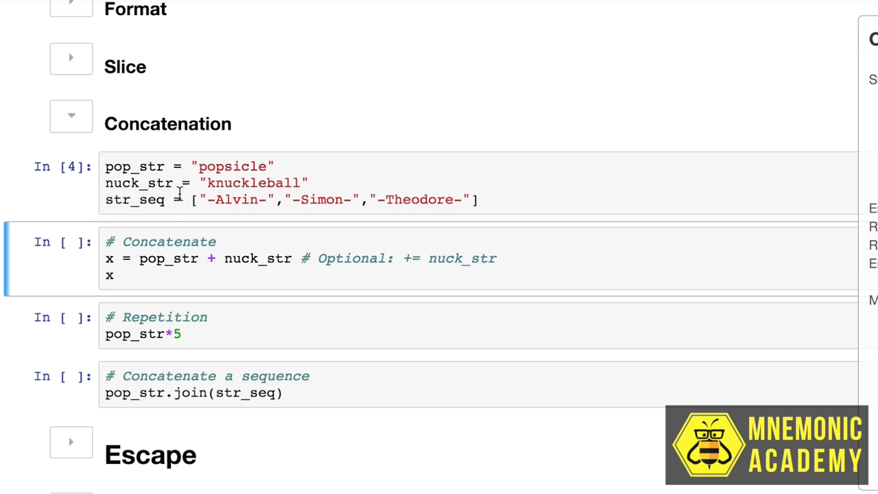
mouse_move(197, 254)
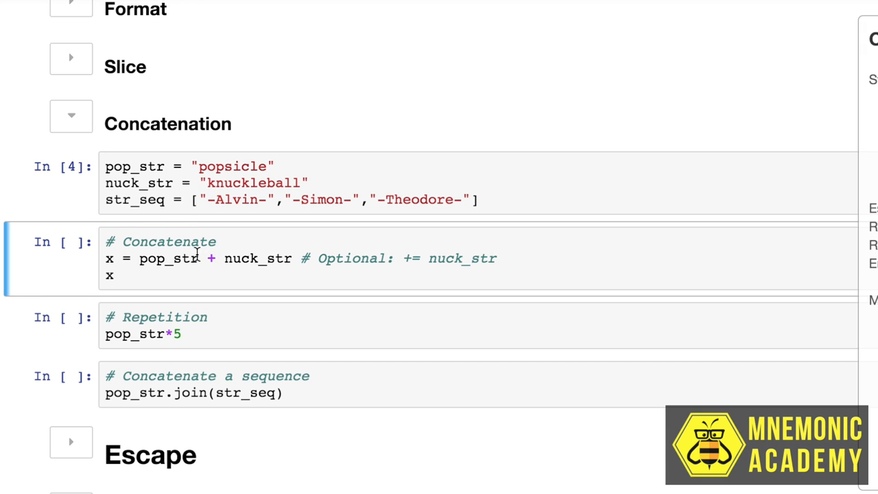
mouse_move(250, 265)
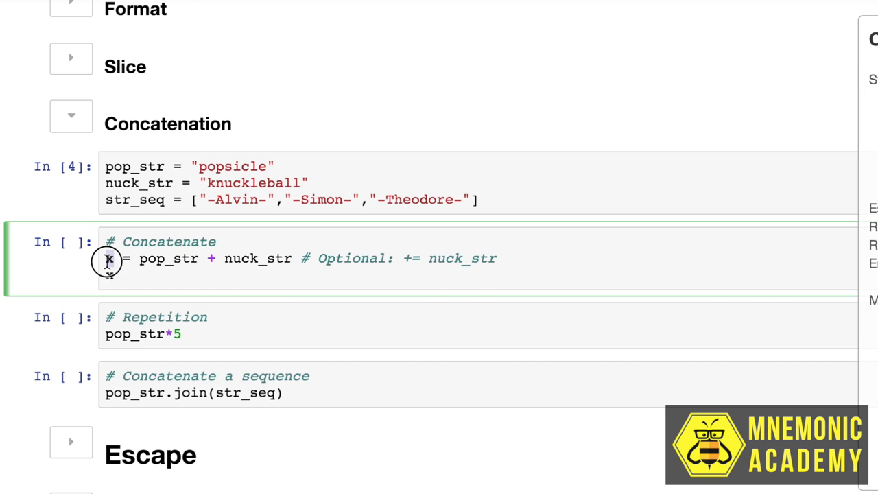
text(x)
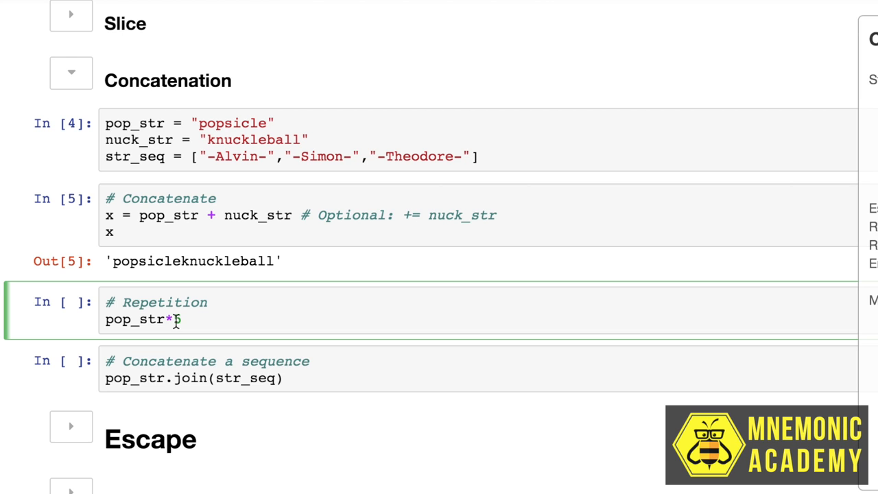
key(shift+enter)
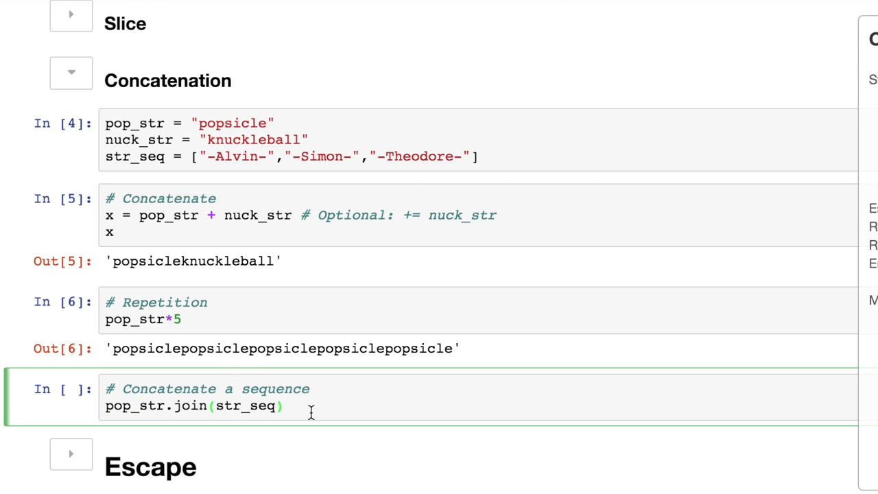
key(shift+enter)
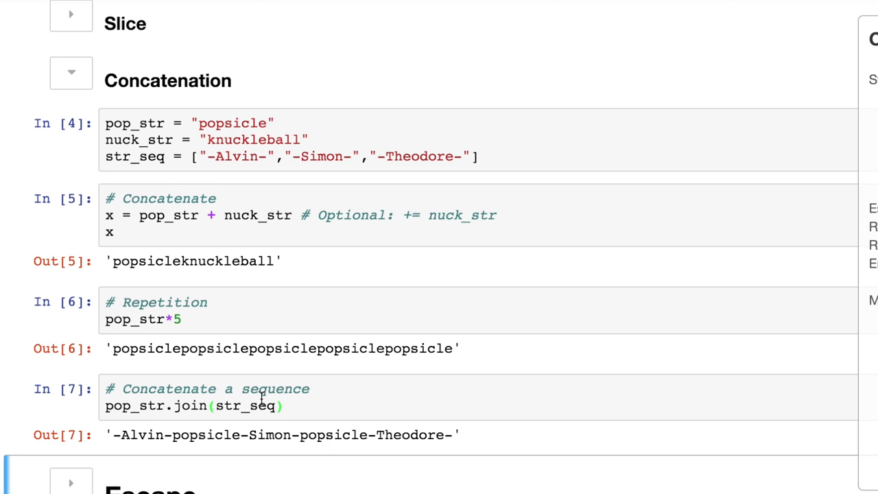
scroll(down, 3)
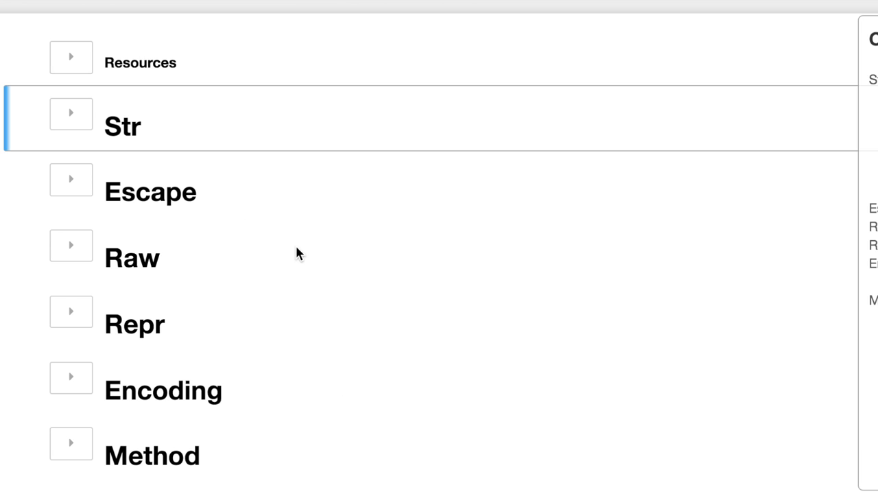
Expand Escape and run the newline example, pointing out 'ho' on the next line.
click(71, 179)
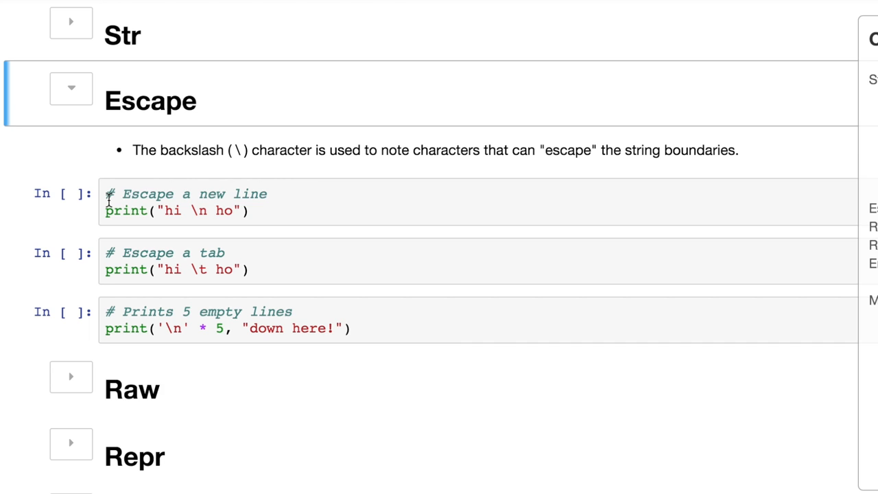
mouse_move(197, 210)
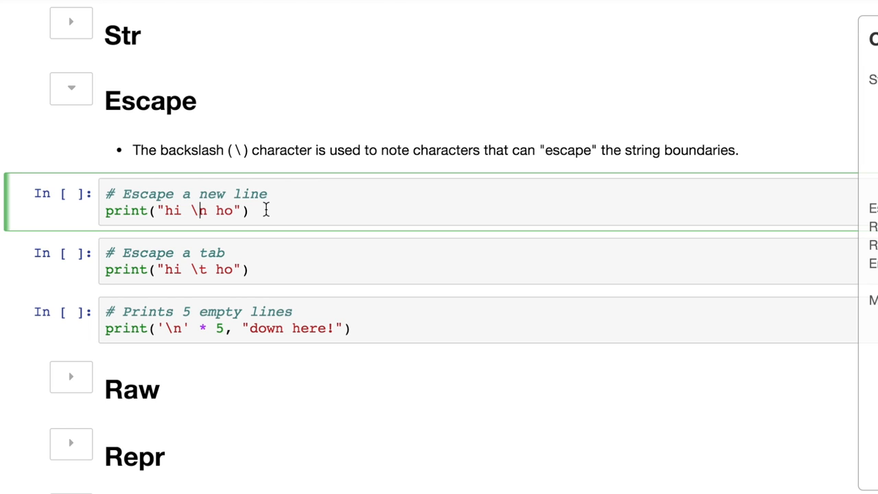
key(shift+enter)
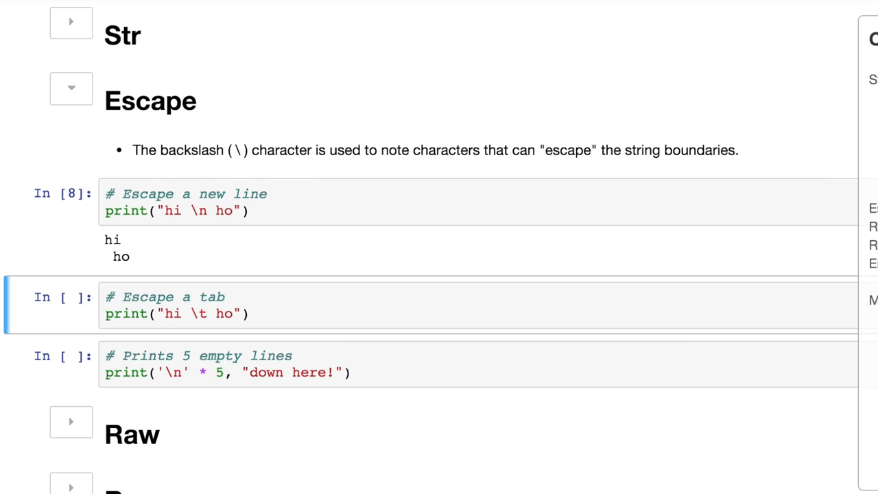
click(209, 267)
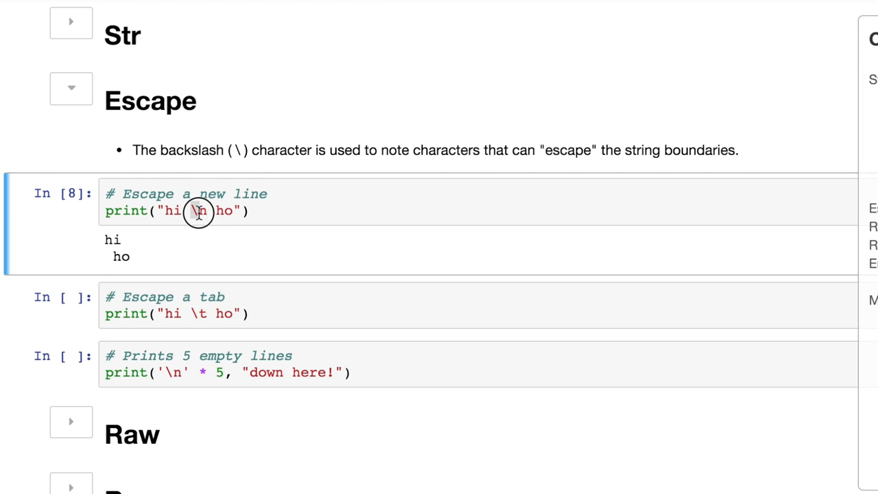
click(199, 210)
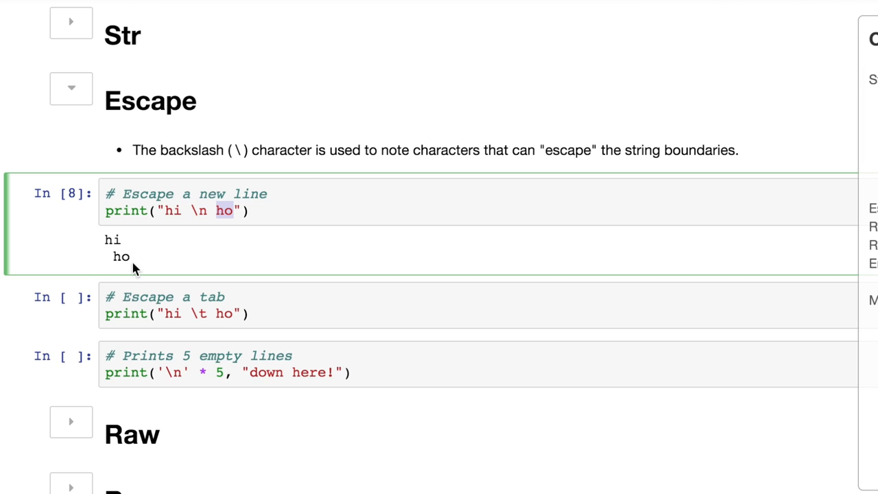
Review the five-empty-lines example and highlight the blank lines in its output.
scroll(down, 3)
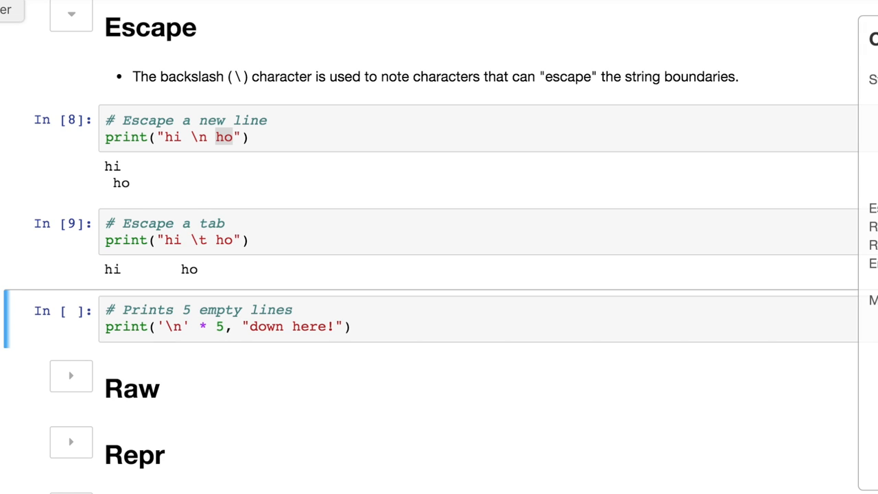
click(144, 325)
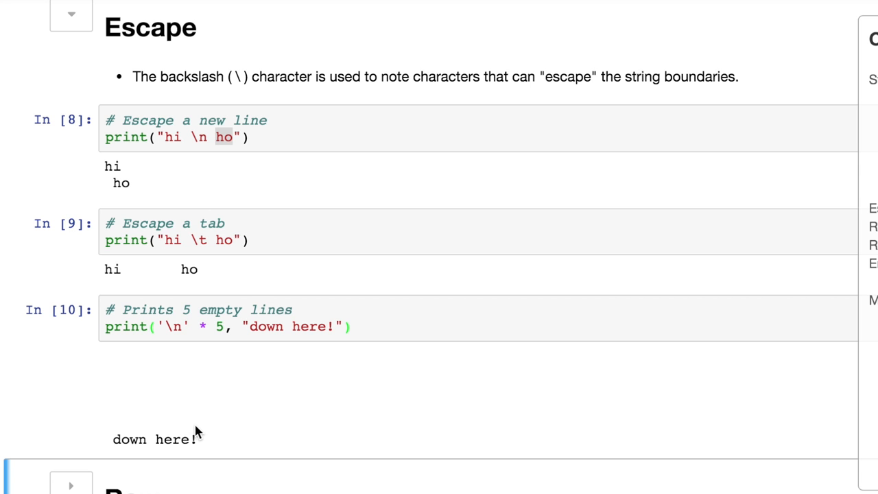
click(104, 380)
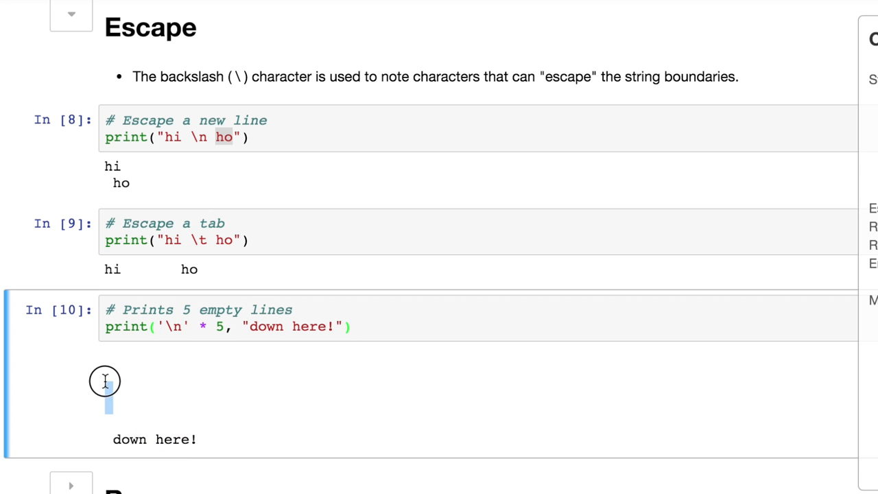
scroll(up, 3)
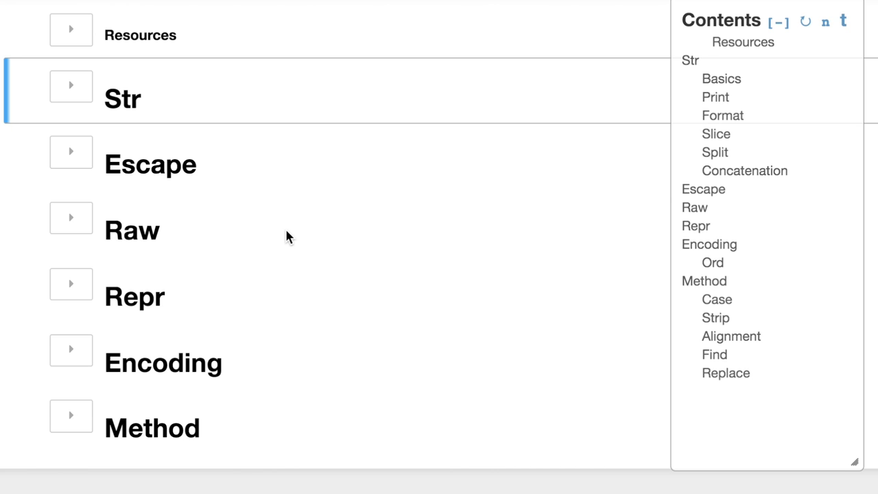
mouse_move(158, 246)
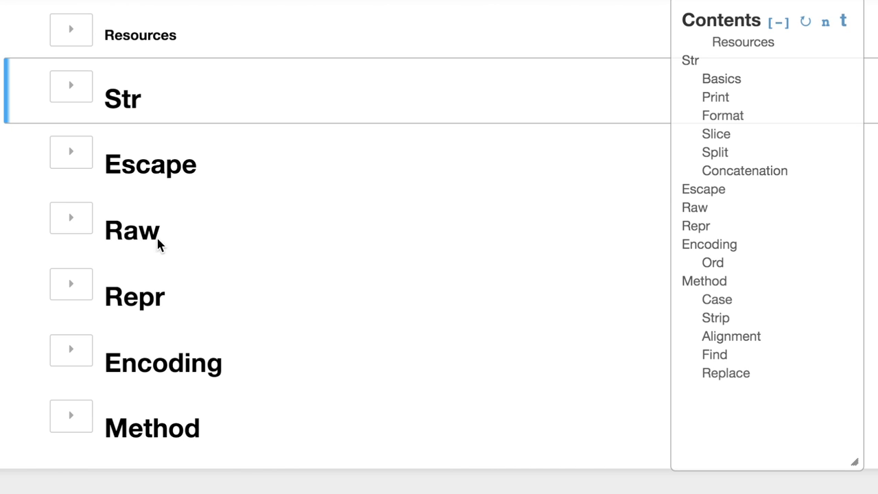
Expand Raw and answer the input prompts with 'sf' and 'Bozo'.
click(70, 217)
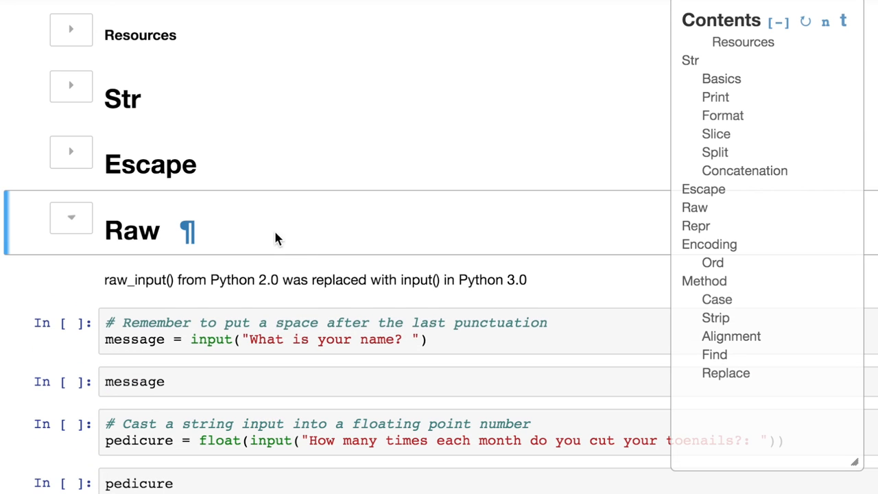
scroll(down, 3)
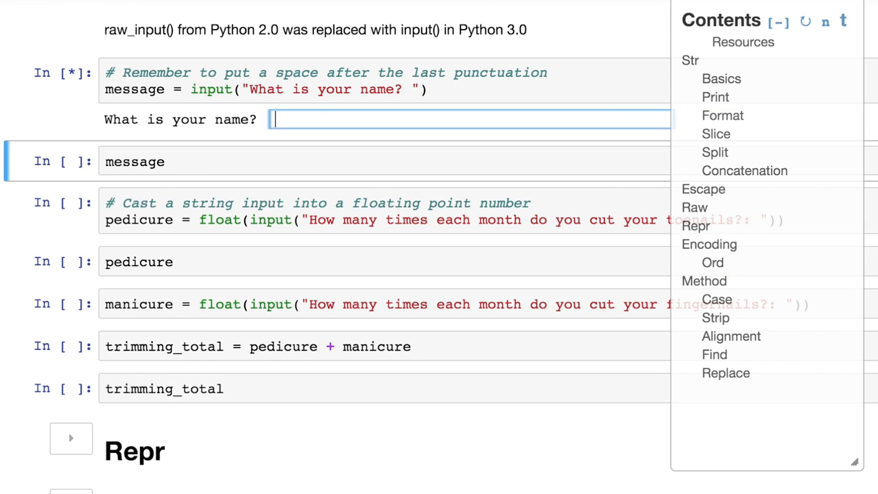
text(sf)
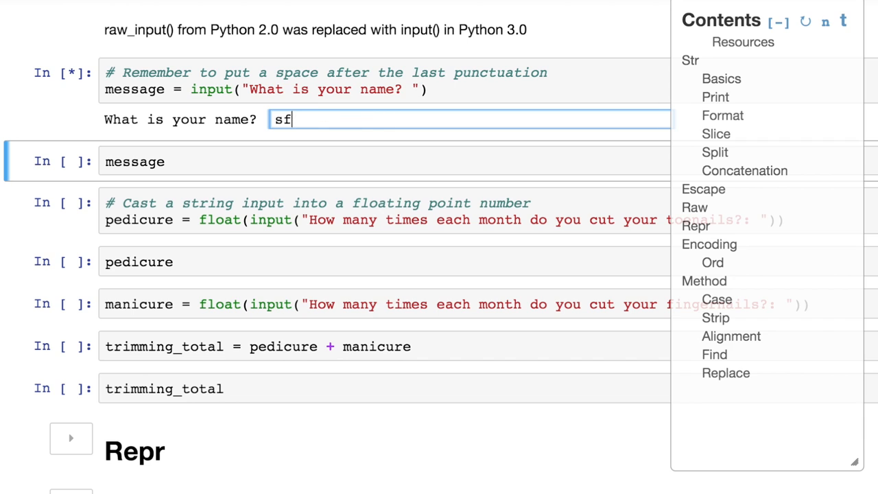
text(Bozo)
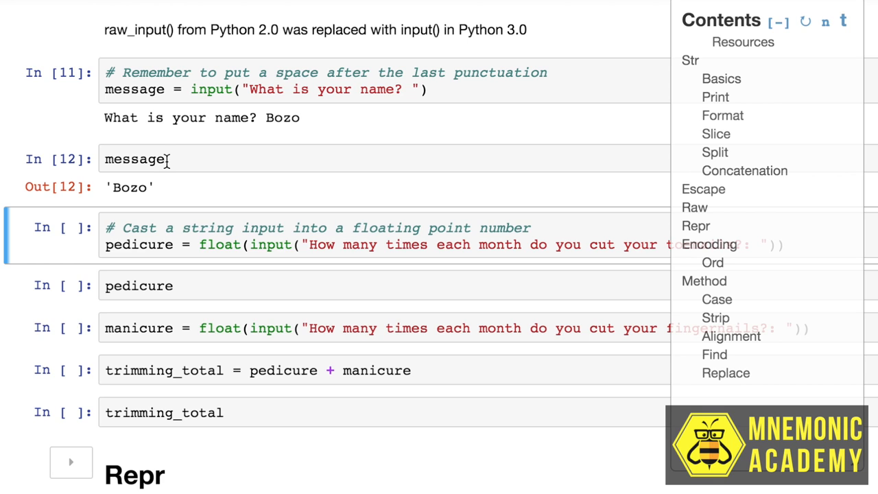
mouse_move(211, 237)
text(1)
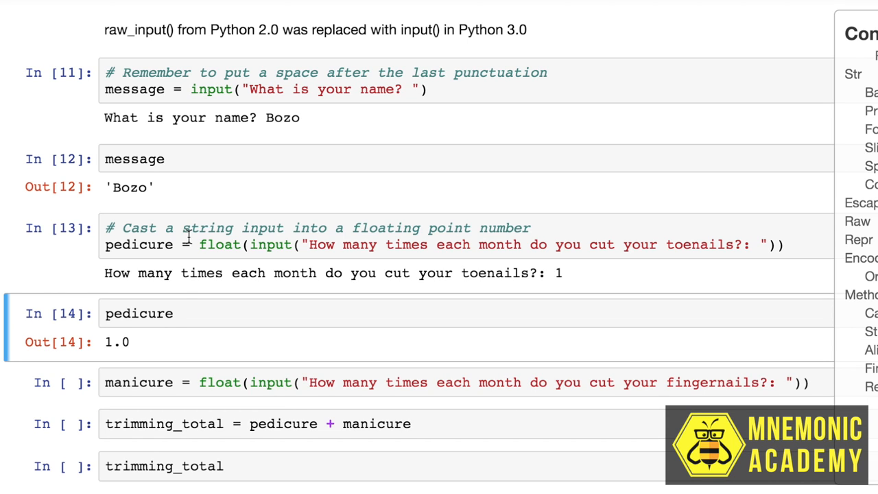
Change the pedicure cell to type(pedicure) and run it, showing float.
click(137, 312)
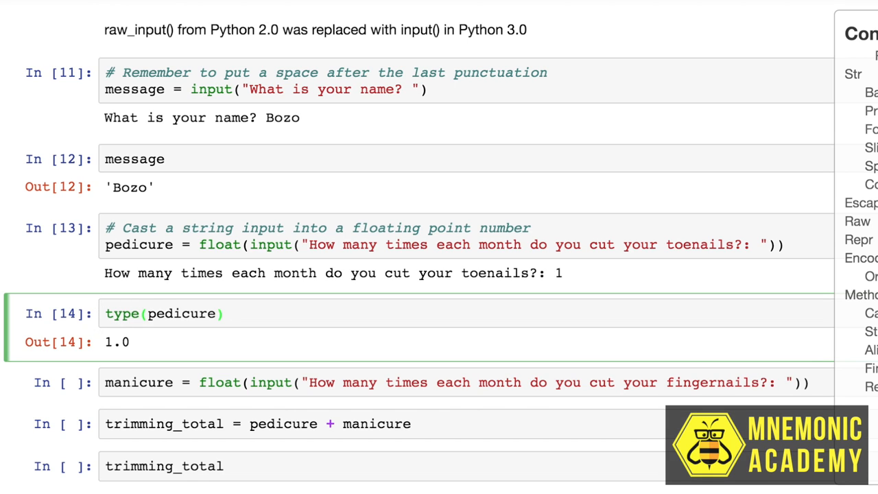
key(shift+enter)
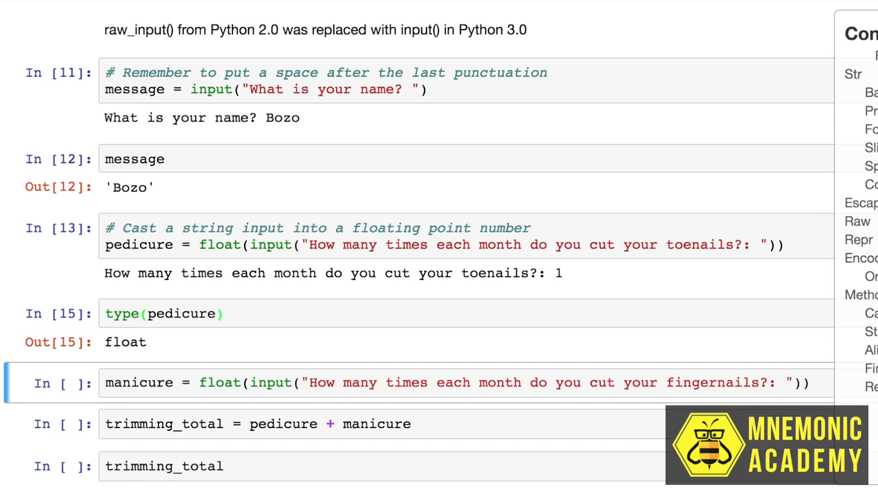
scroll(down, 3)
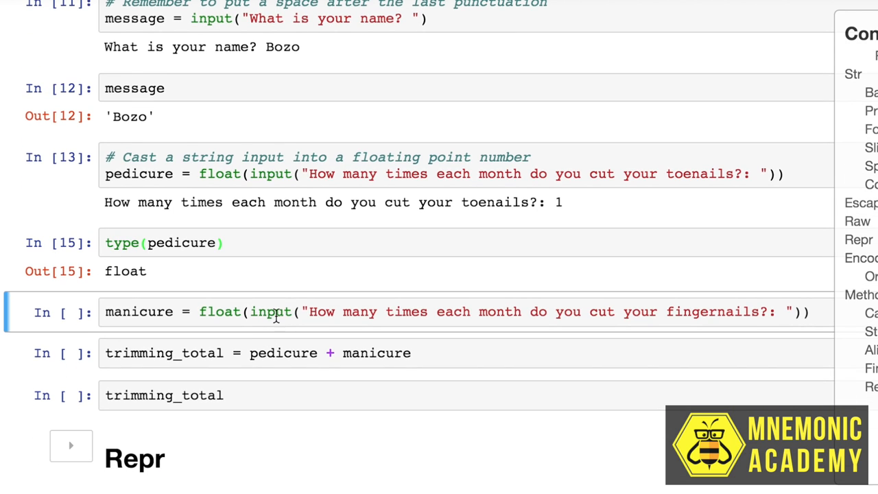
Highlight pedicure in the total formula and enter 3 at the manicure fingernail prompt.
click(305, 312)
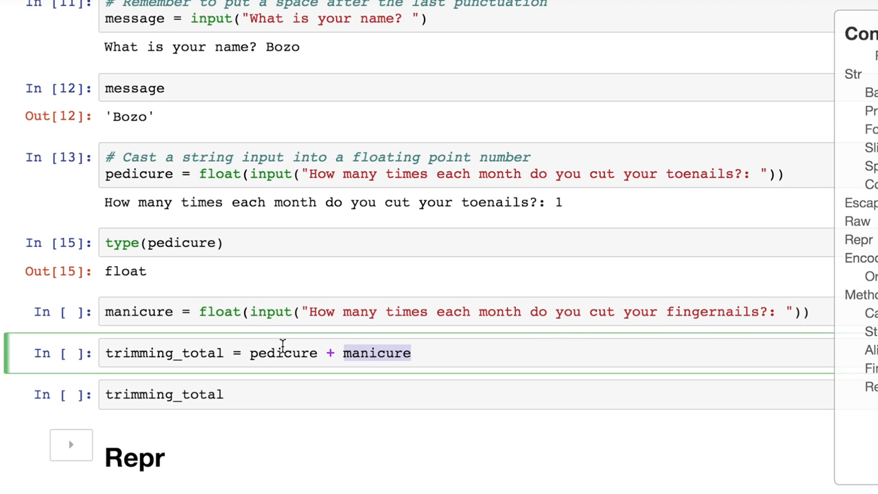
double_click(283, 352)
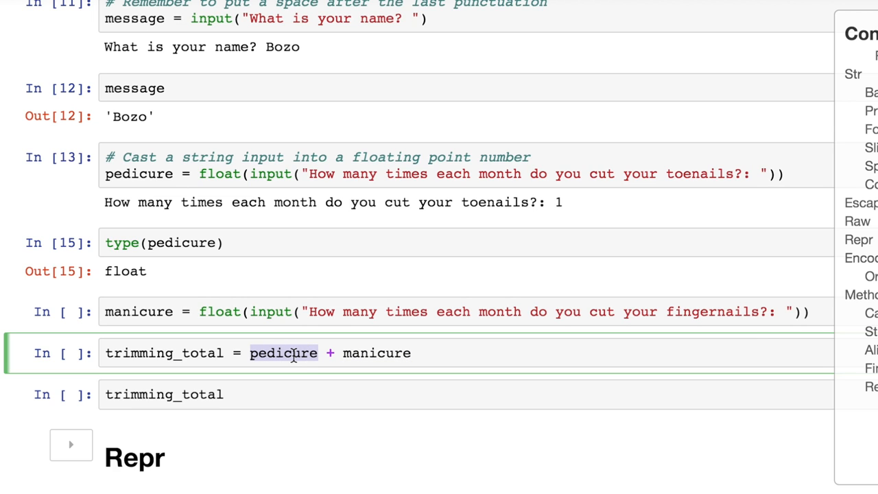
click(220, 311)
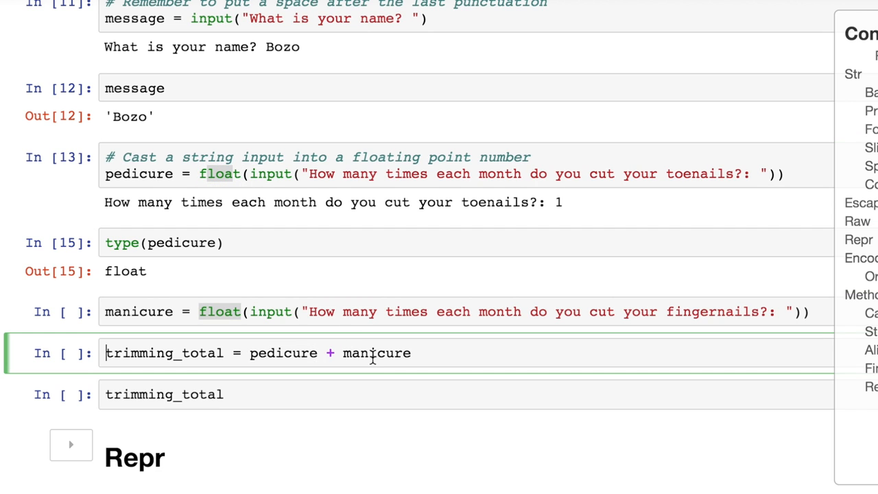
click(356, 311)
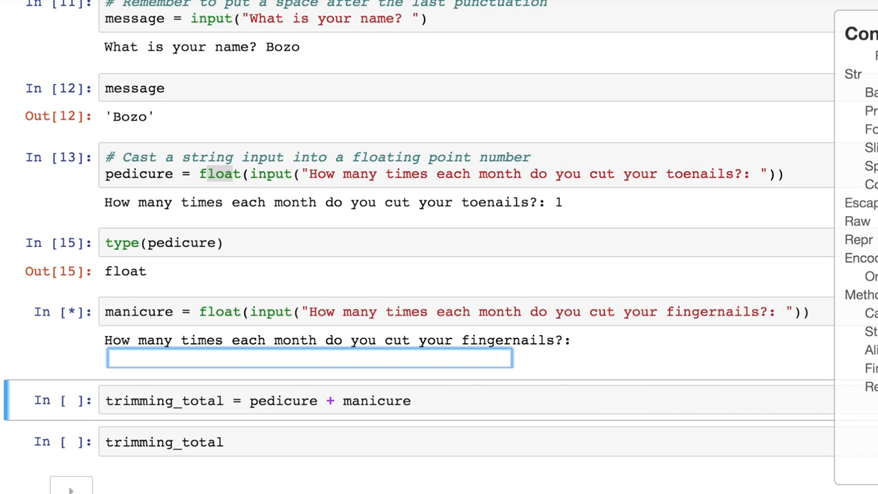
text(3)
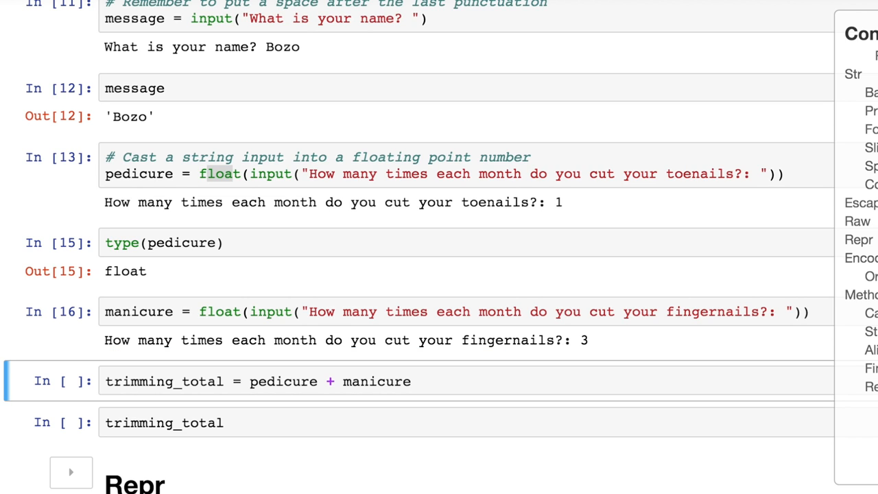
key(shift+enter)
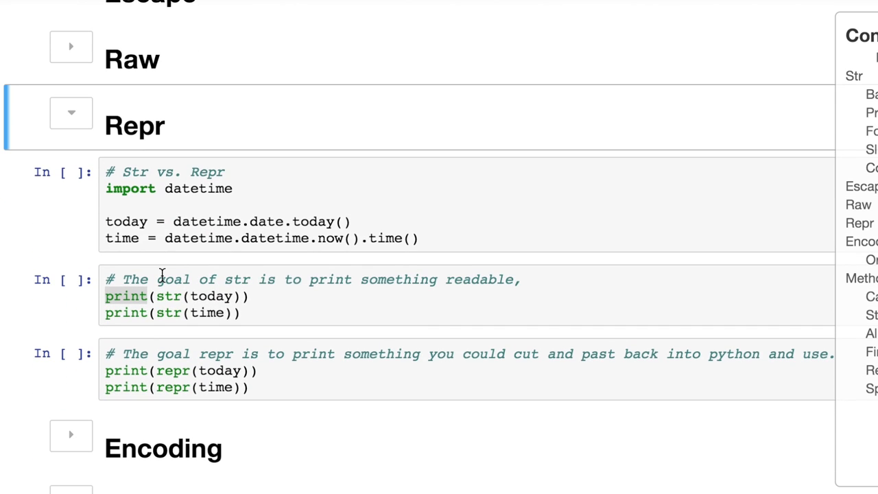
Run the str versus repr cells for today's date and time, highlighting datetime.date.
scroll(down, 3)
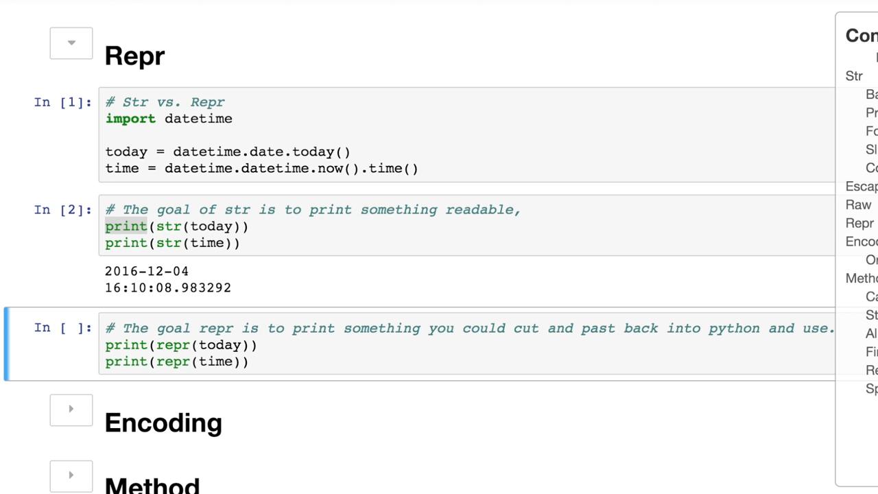
mouse_move(232, 226)
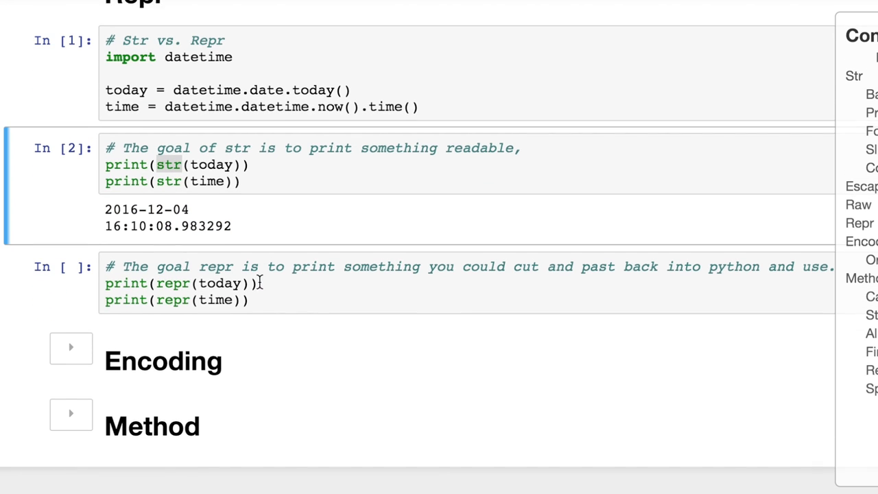
scroll(up, 3)
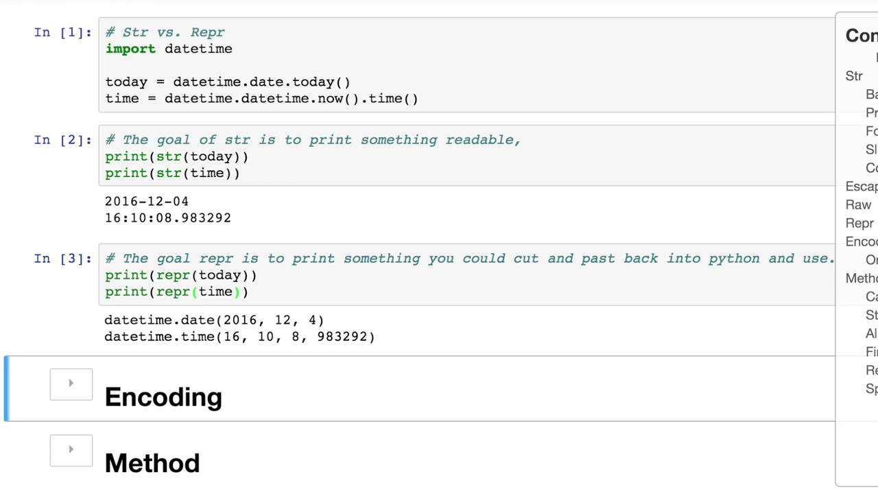
mouse_move(141, 317)
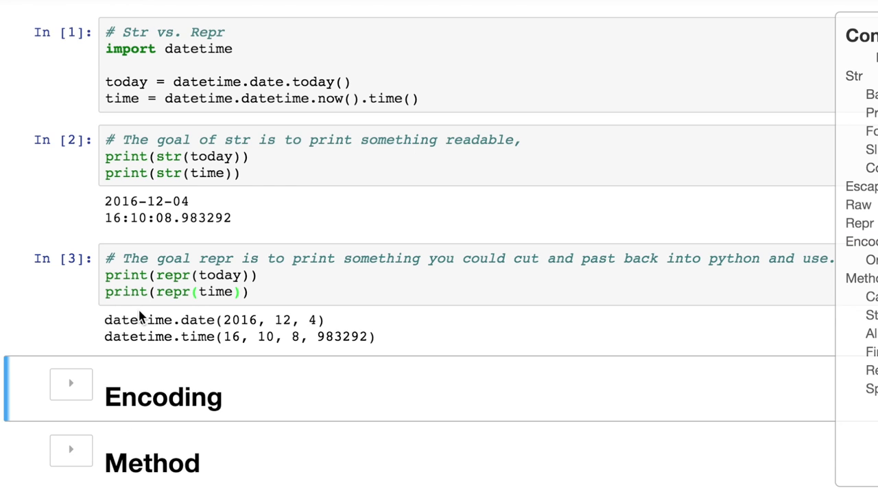
mouse_move(162, 327)
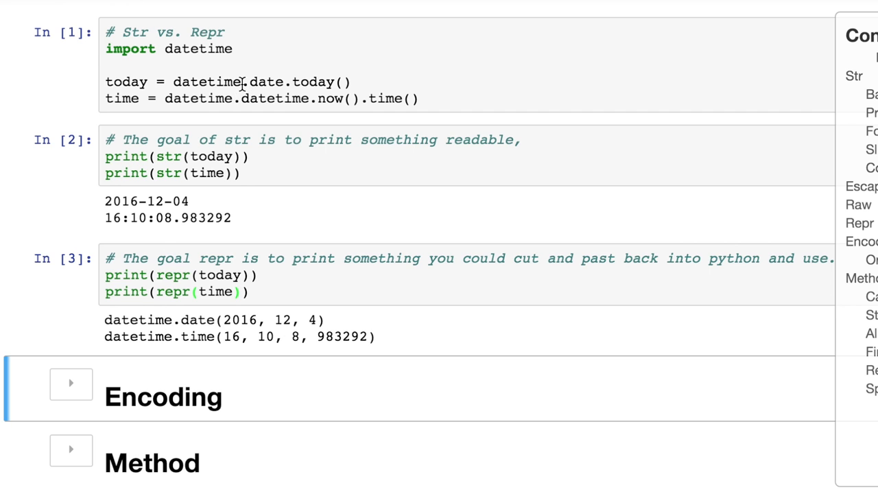
double_click(266, 81)
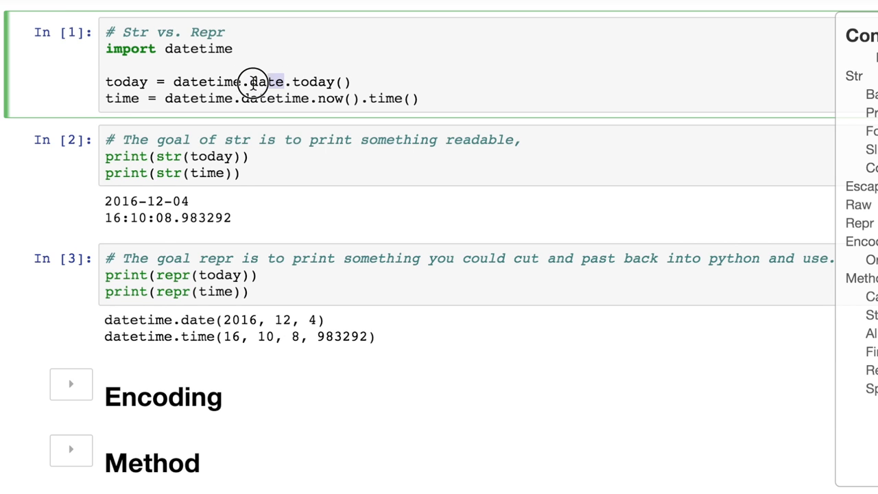
double_click(265, 82)
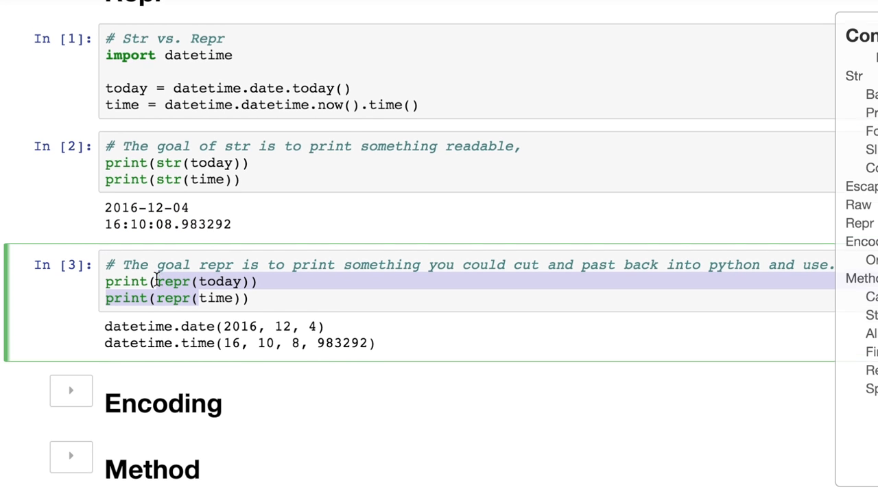
scroll(up, 3)
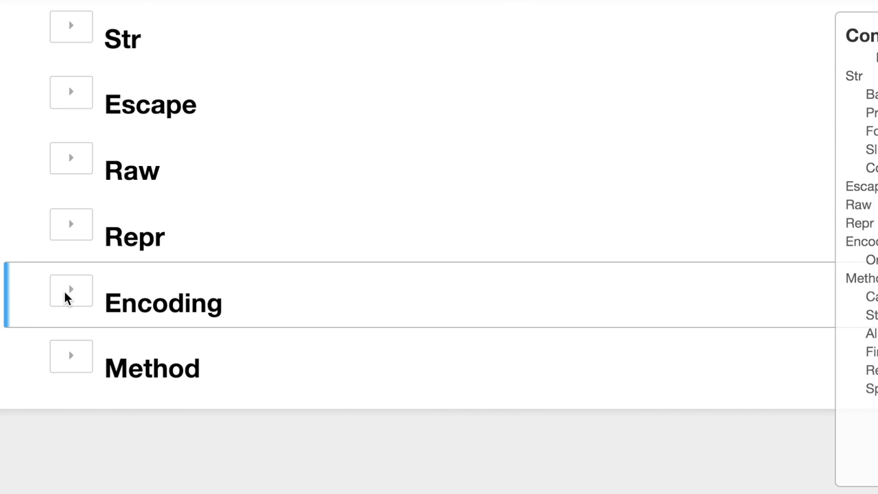
Expand the Encoding section and scroll through its example cells.
click(71, 290)
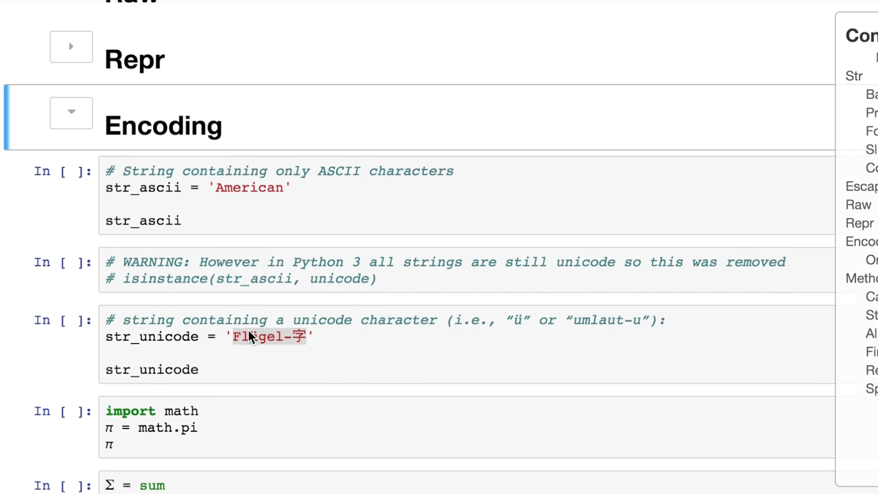
scroll(down, 3)
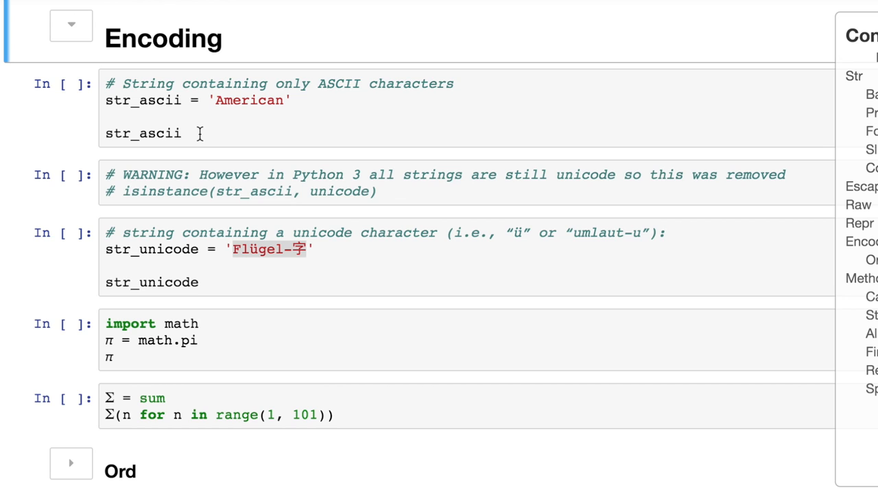
mouse_move(233, 122)
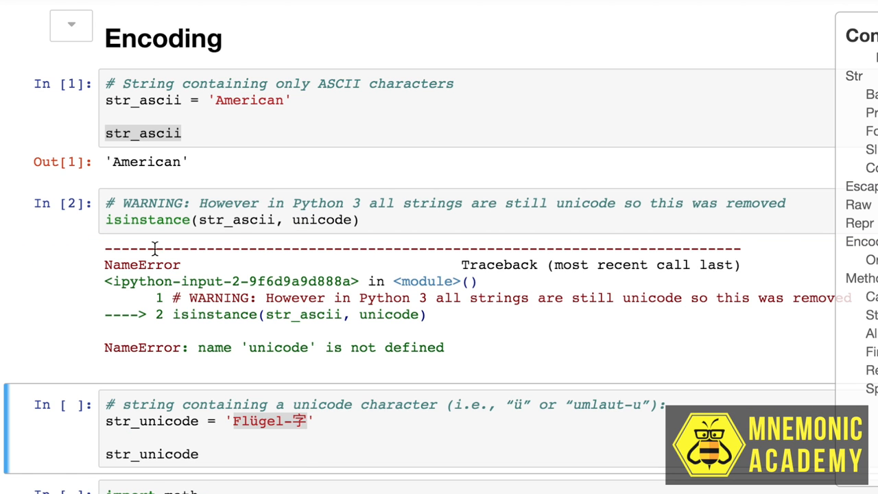
scroll(down, 3)
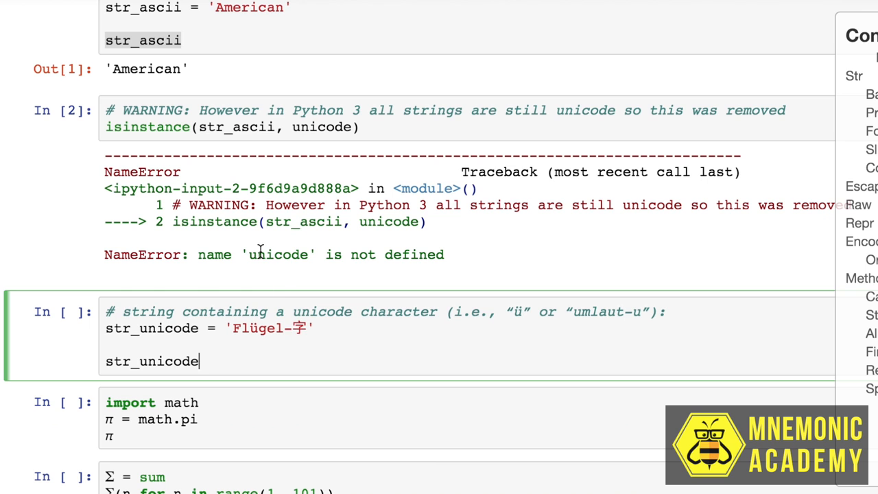
mouse_move(115, 127)
text(# )
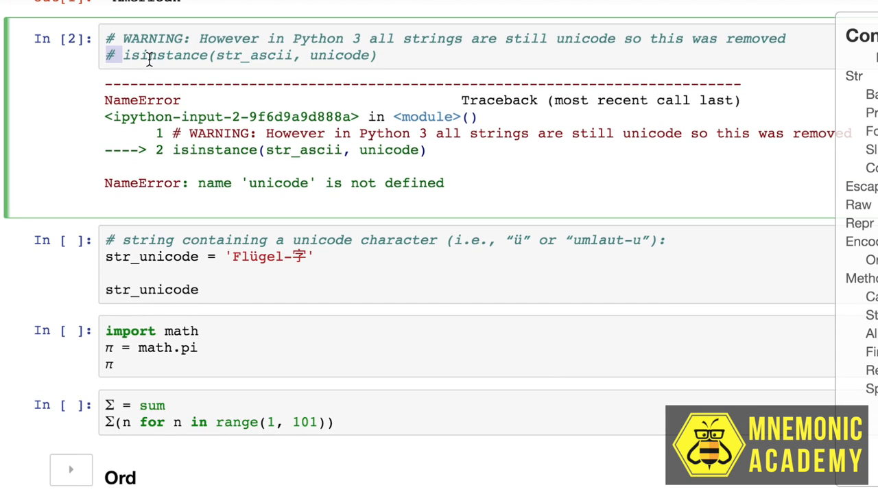
scroll(down, 3)
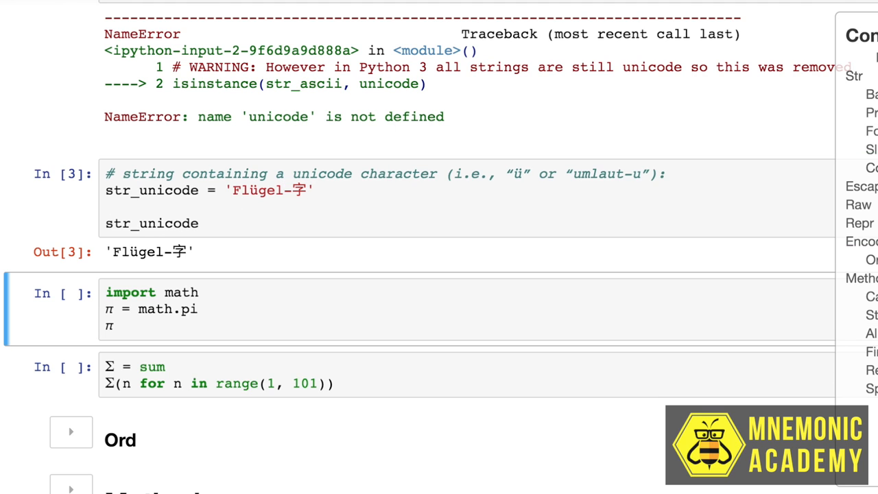
scroll(down, 3)
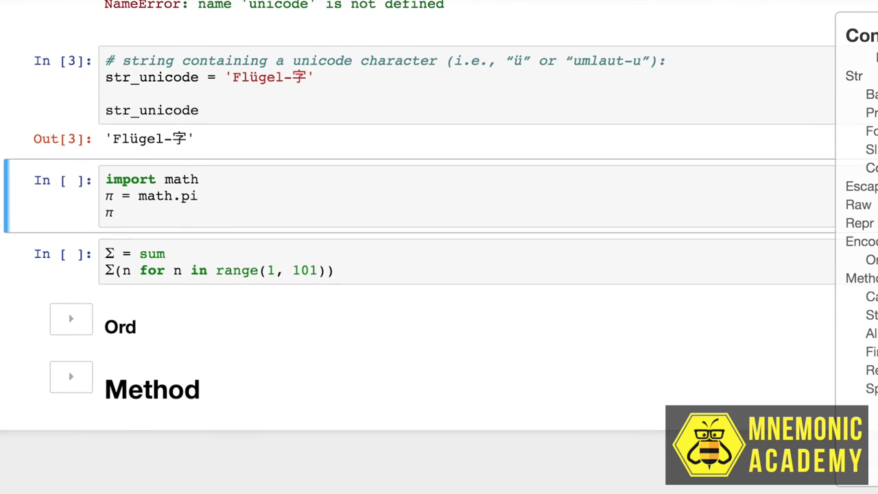
Run the pi and summation cells, getting 3.14159… and 5050.
click(172, 211)
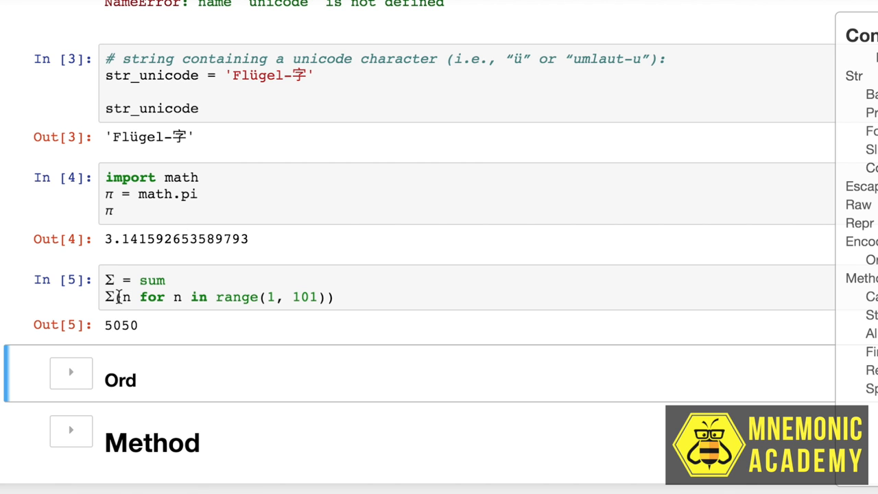
click(266, 296)
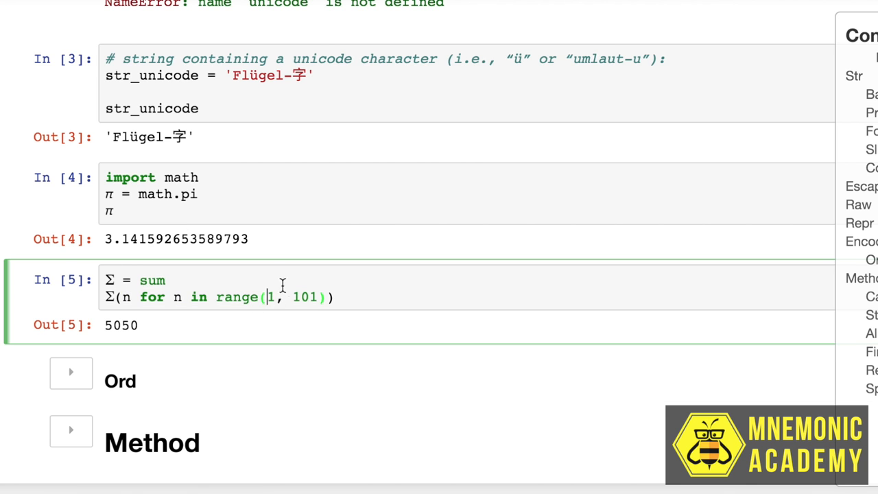
scroll(down, 3)
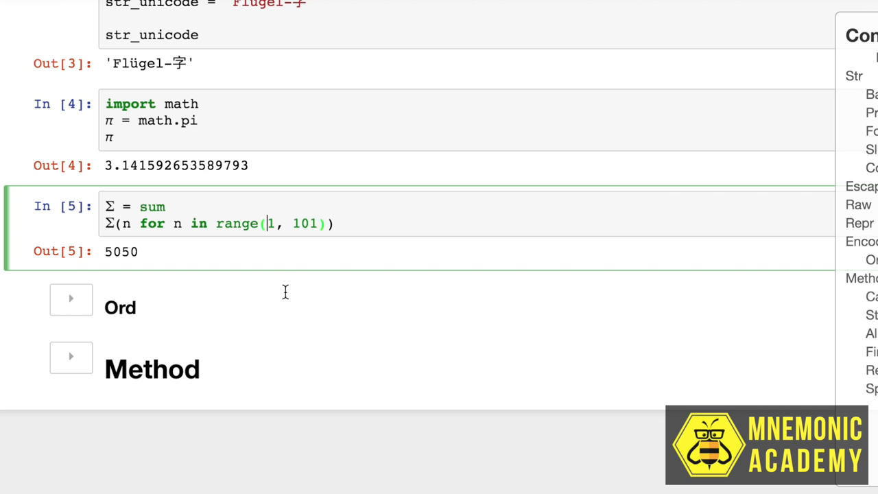
Expand Ord and run the ord cells, showing code points 65, 66, 97 and 98.
click(70, 298)
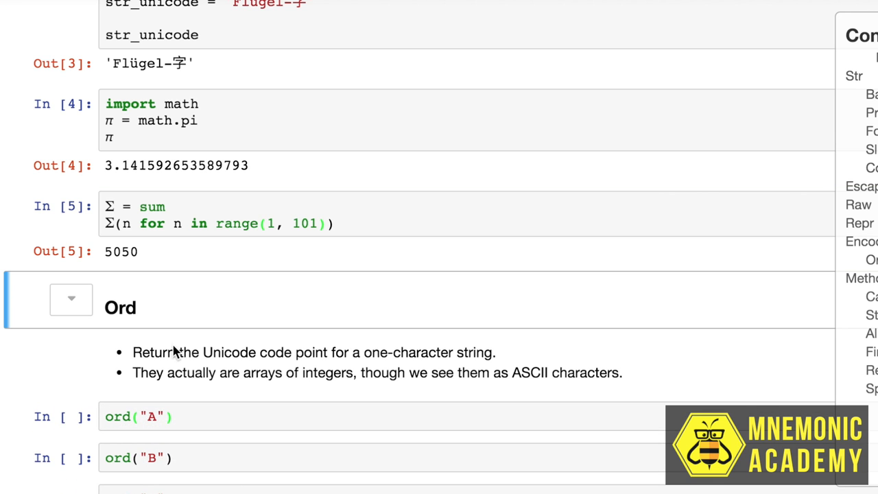
scroll(down, 3)
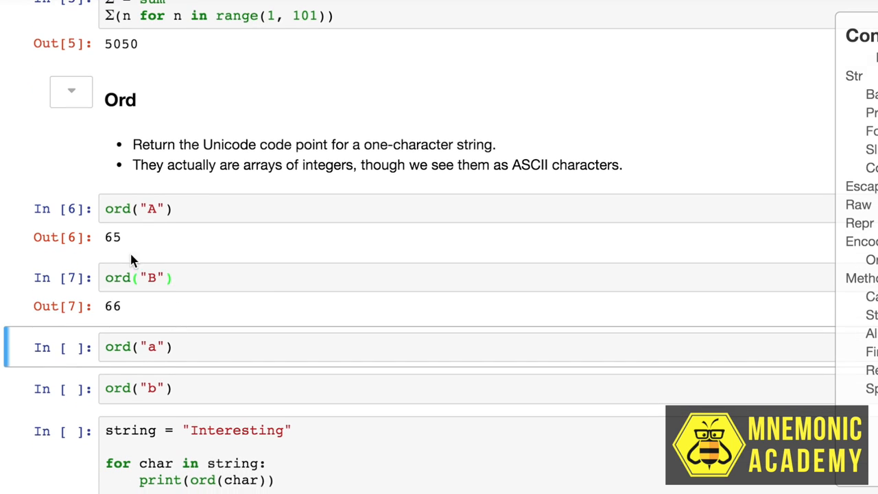
click(159, 346)
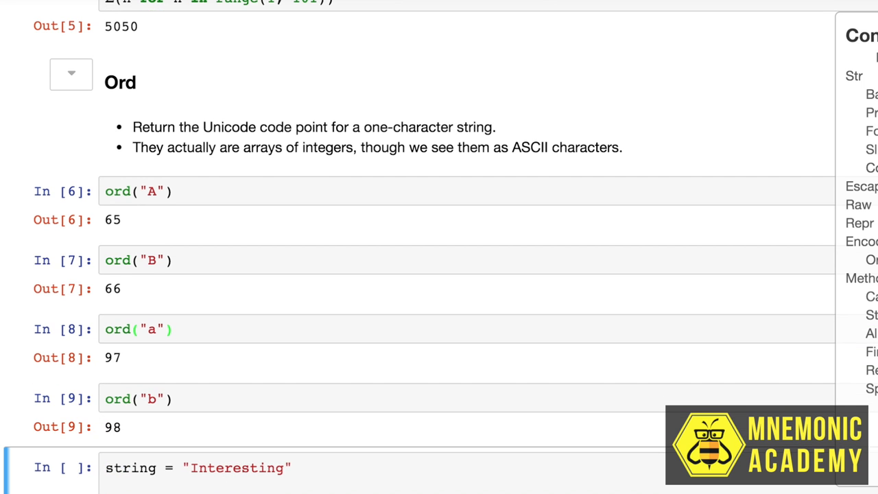
scroll(up, 3)
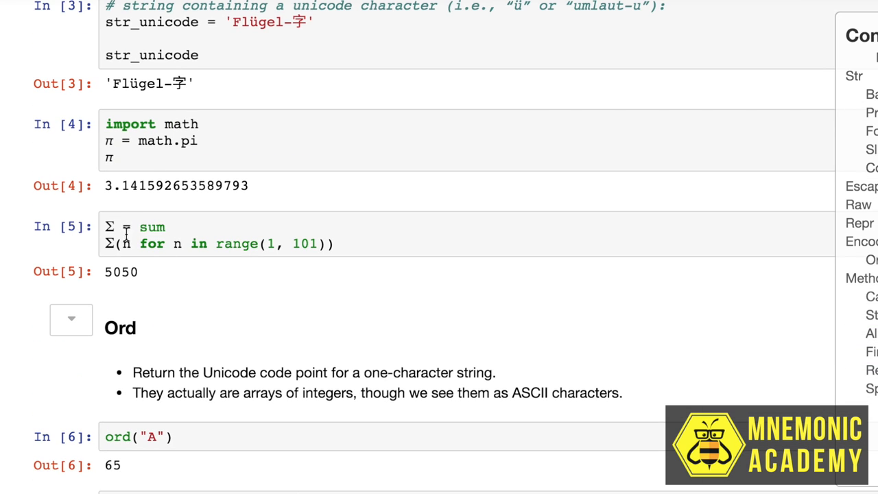
scroll(down, 3)
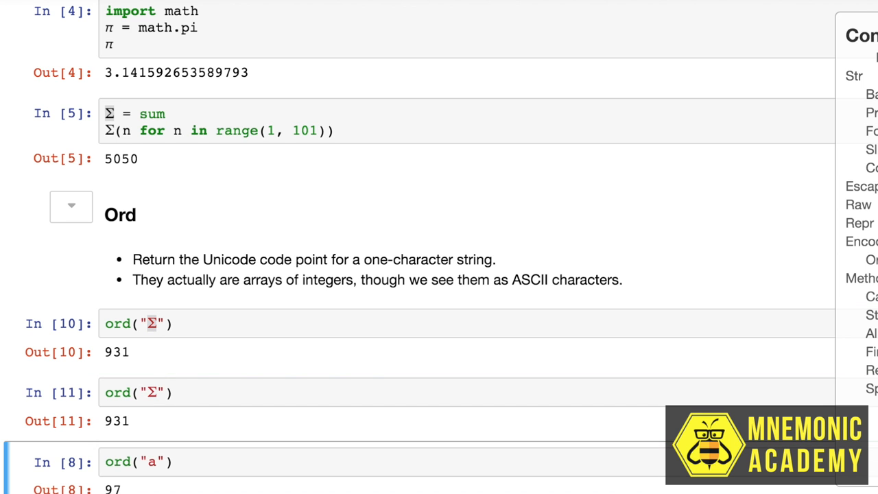
Run the for-loop over 'Interesting', printing one code point per letter.
scroll(down, 3)
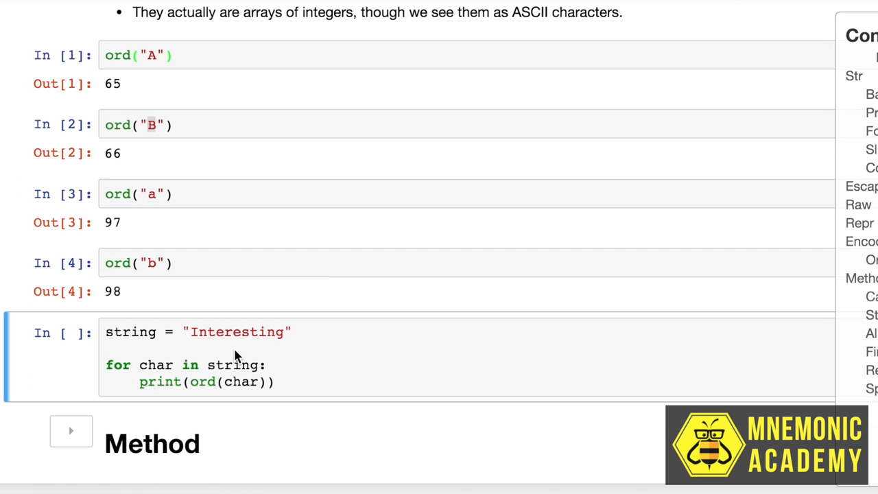
scroll(down, 3)
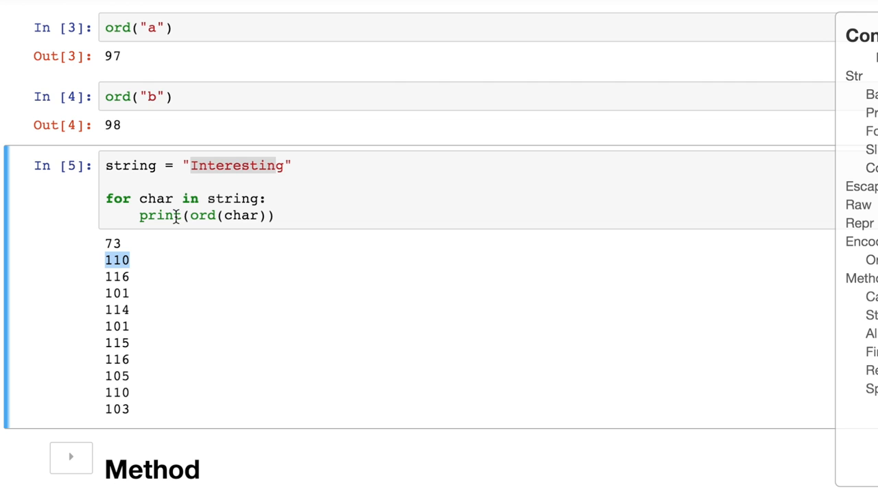
click(195, 165)
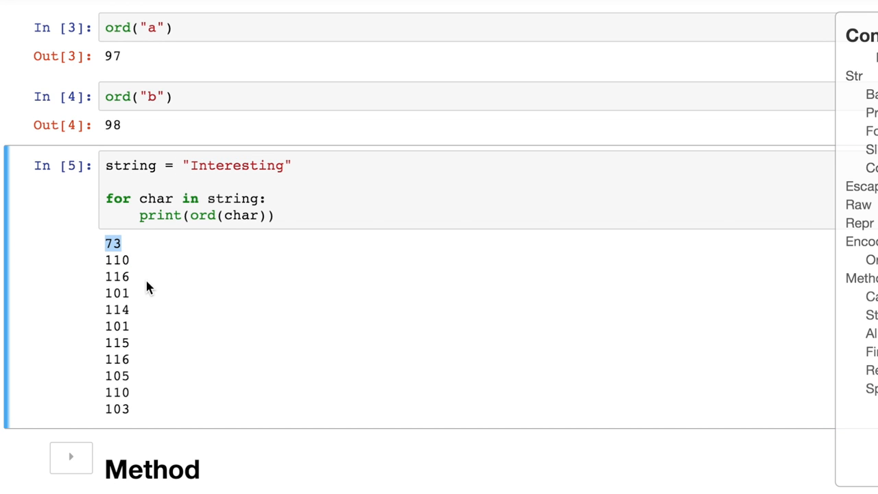
scroll(up, 3)
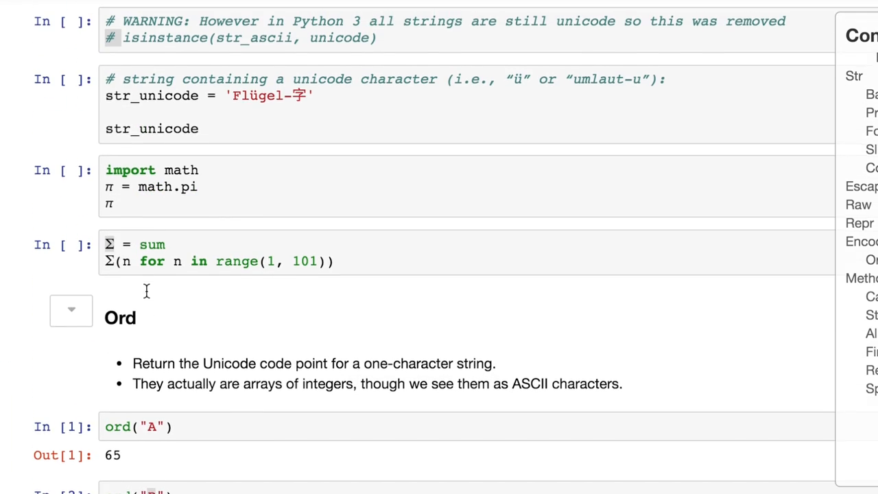
scroll(up, 3)
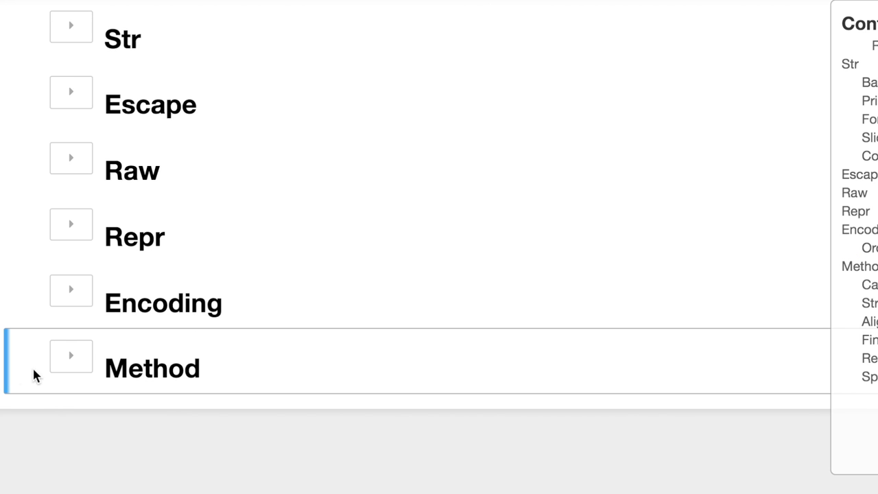
Expand Method and Case, then run the capitalize, upper, lower, title and isupper cells.
click(71, 355)
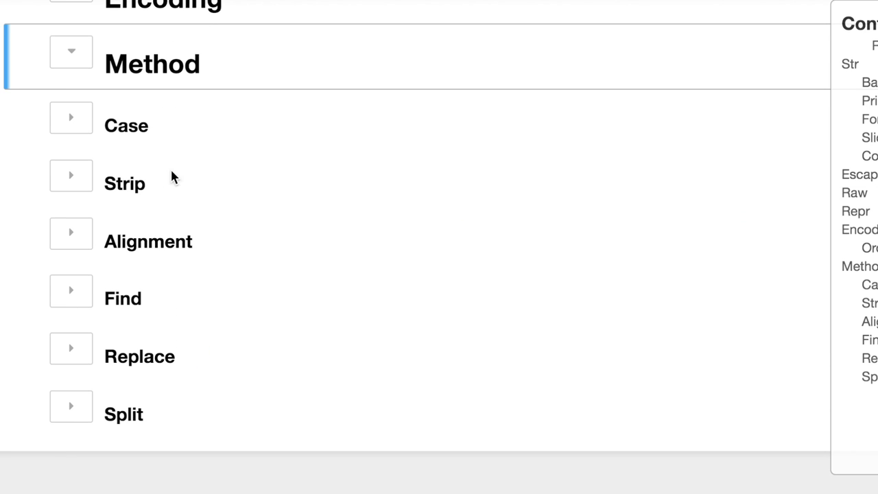
click(71, 117)
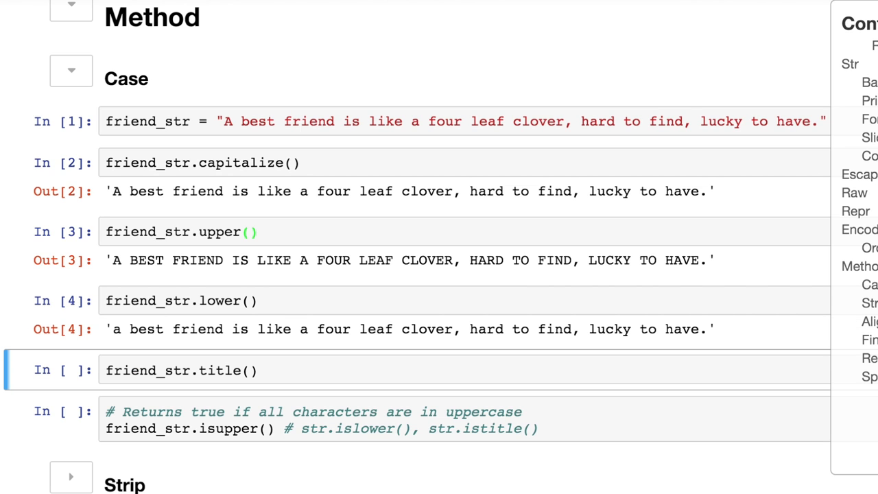
key(shift+enter)
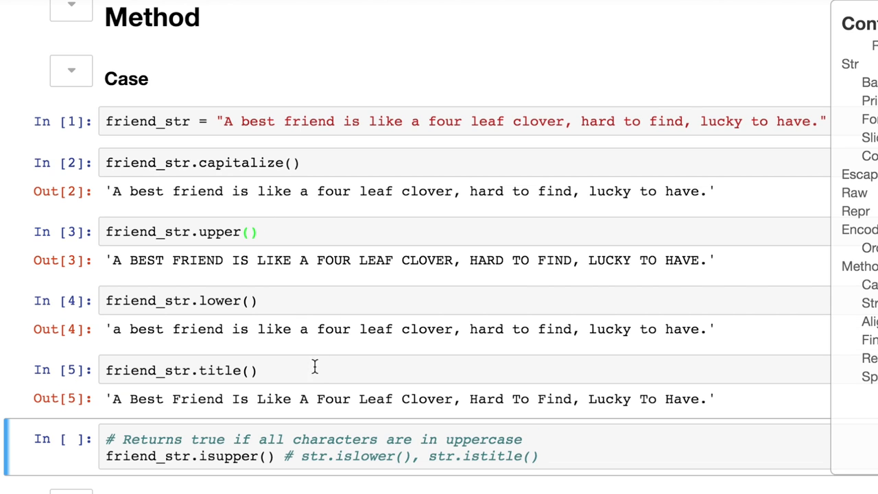
scroll(down, 3)
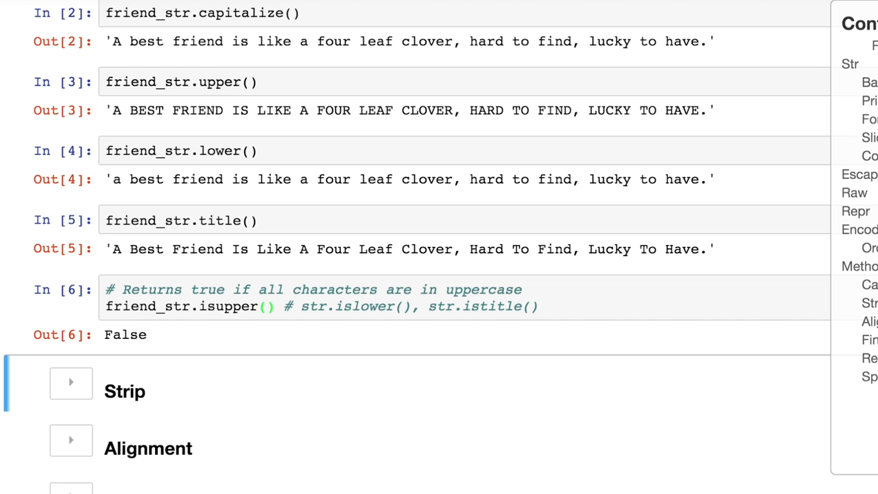
scroll(up, 3)
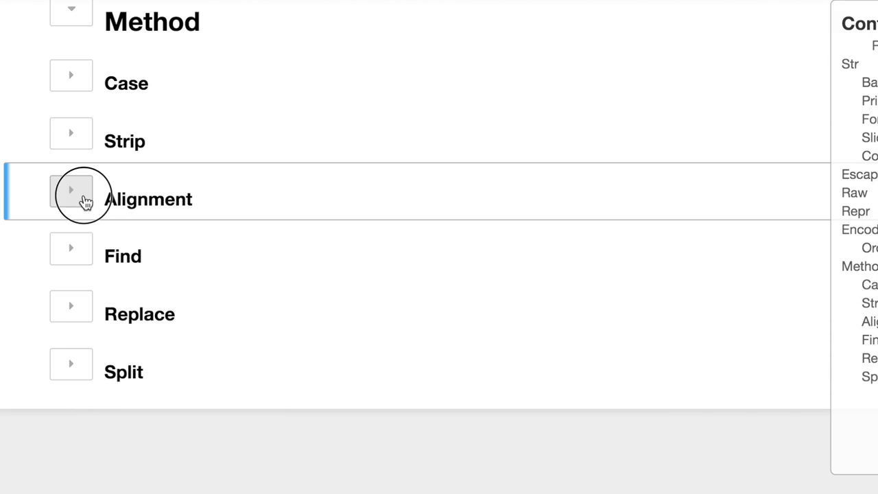
Expand Alignment, centre the friend string within width 100, and collapse it again.
click(70, 191)
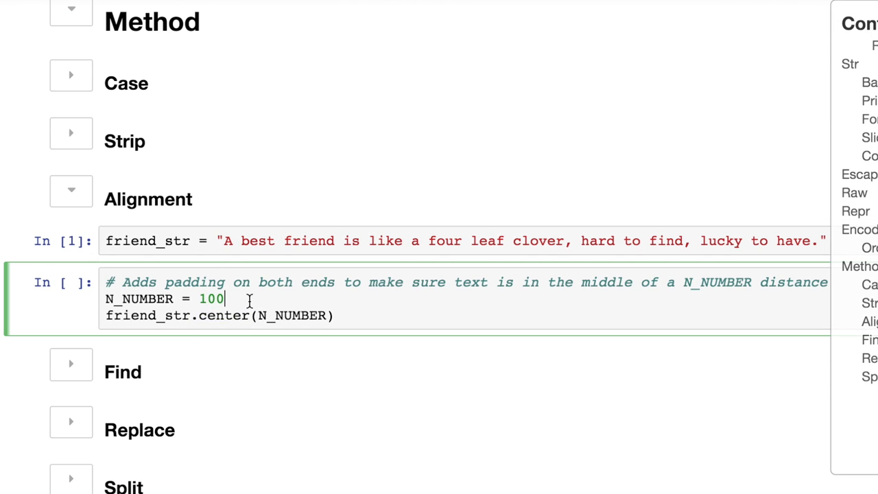
key(shift+enter)
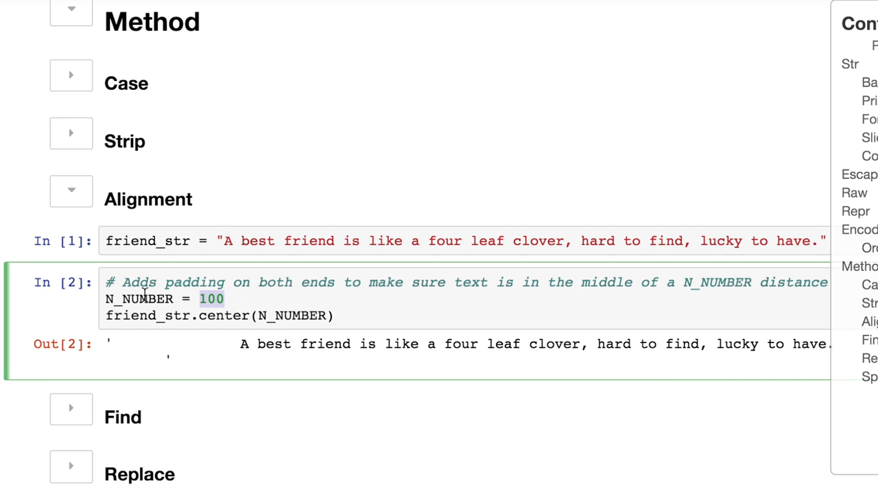
click(71, 190)
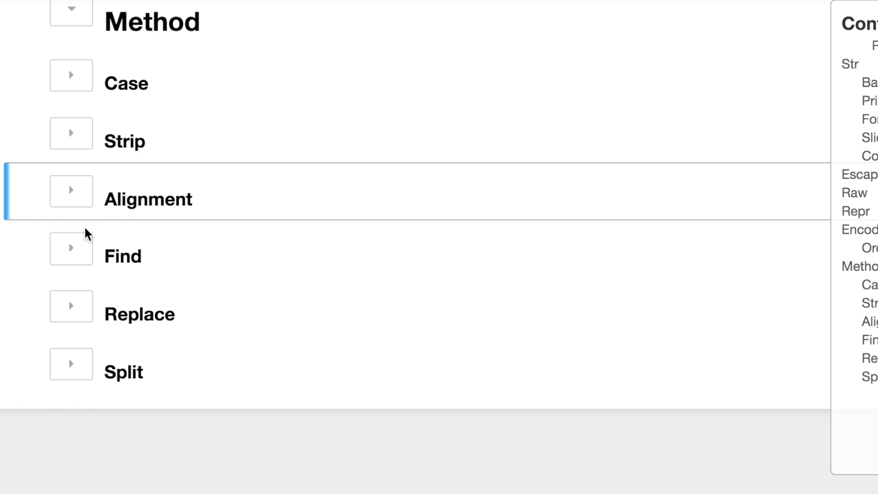
Expand Find and run max and min on friend_str, returning 'y' and a space.
click(70, 248)
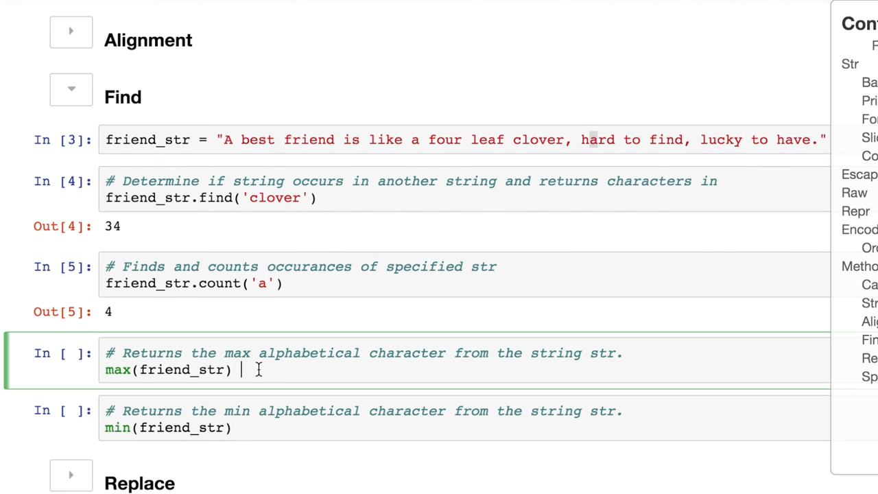
mouse_move(101, 369)
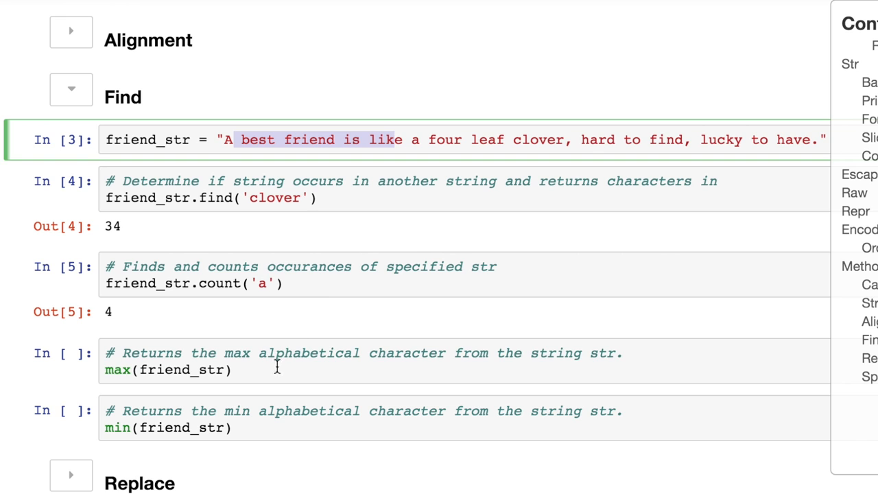
key(shift+enter)
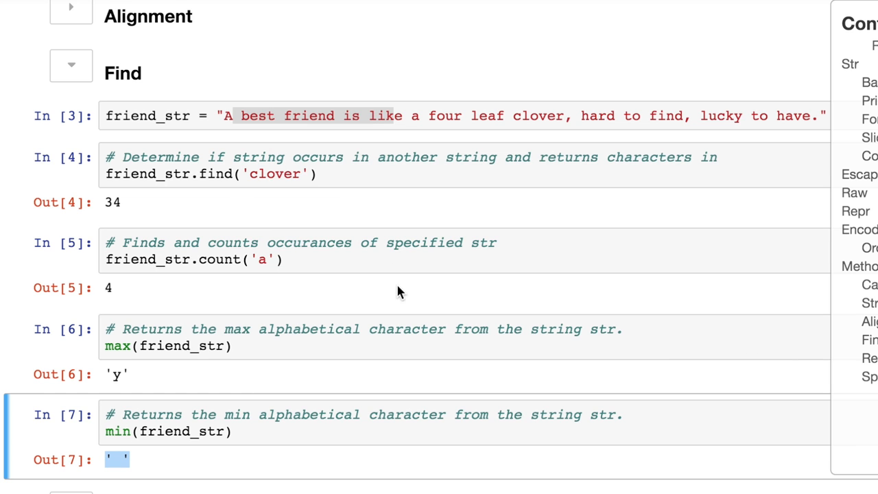
click(408, 115)
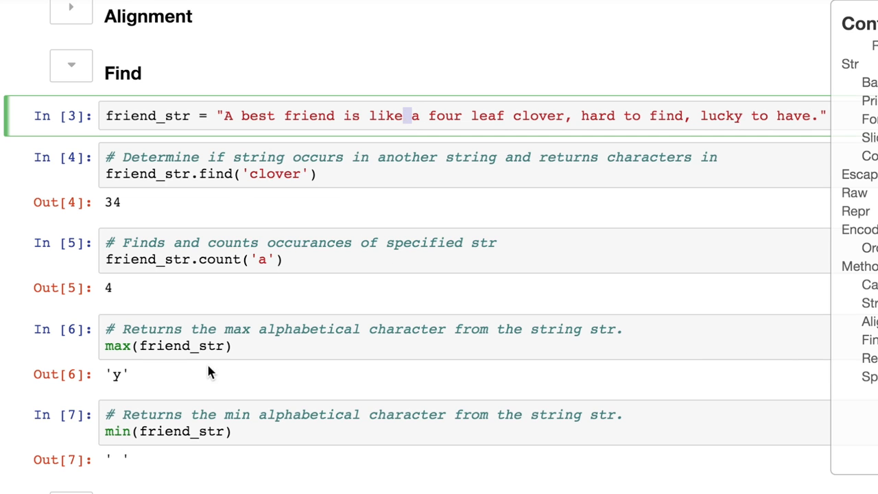
scroll(down, 3)
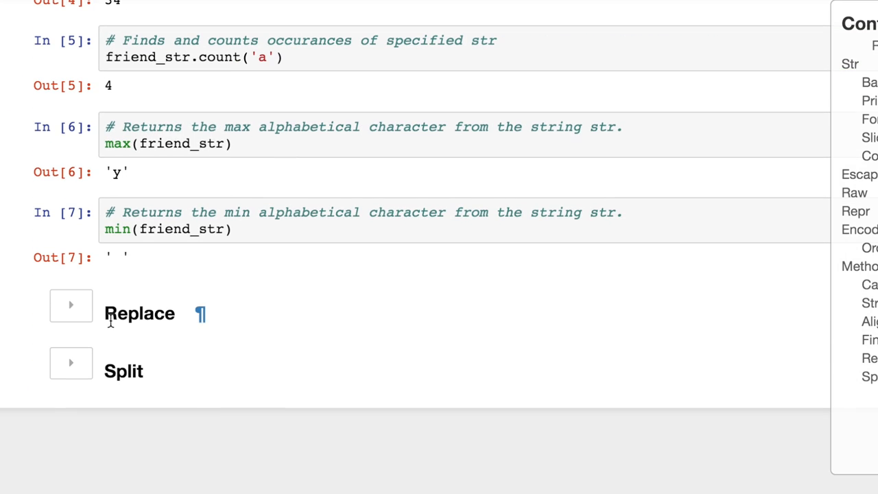
Expand Replace and run the friend_str and replace cells, turning clover into snickerdoodle.
click(71, 304)
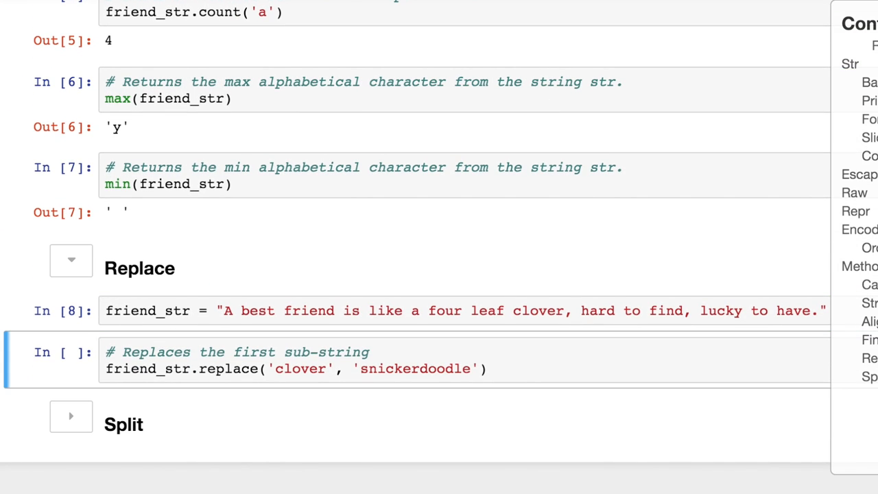
double_click(300, 368)
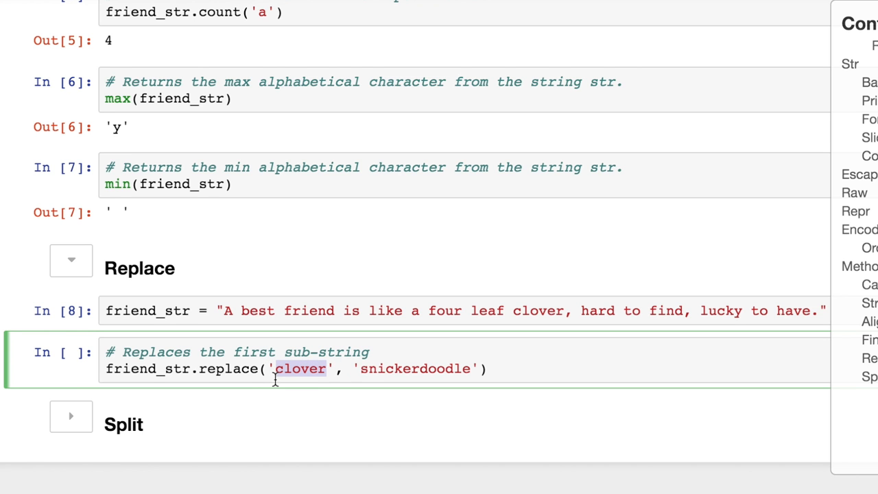
scroll(up, 3)
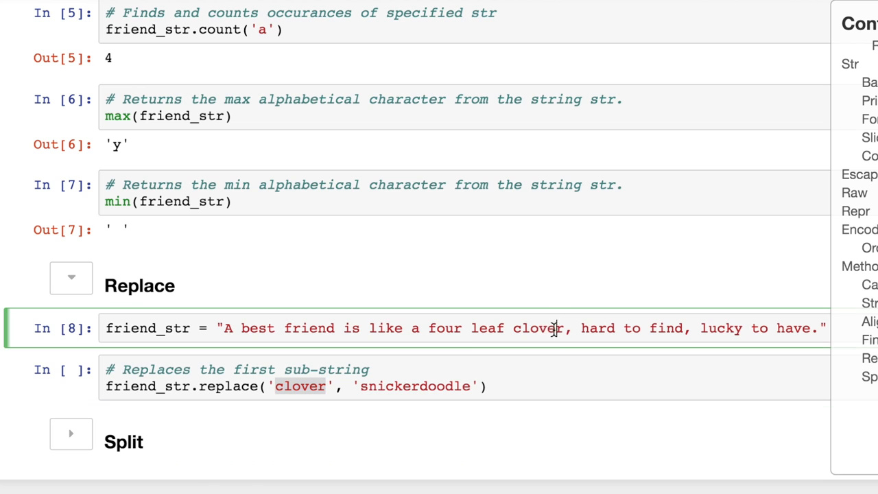
click(370, 386)
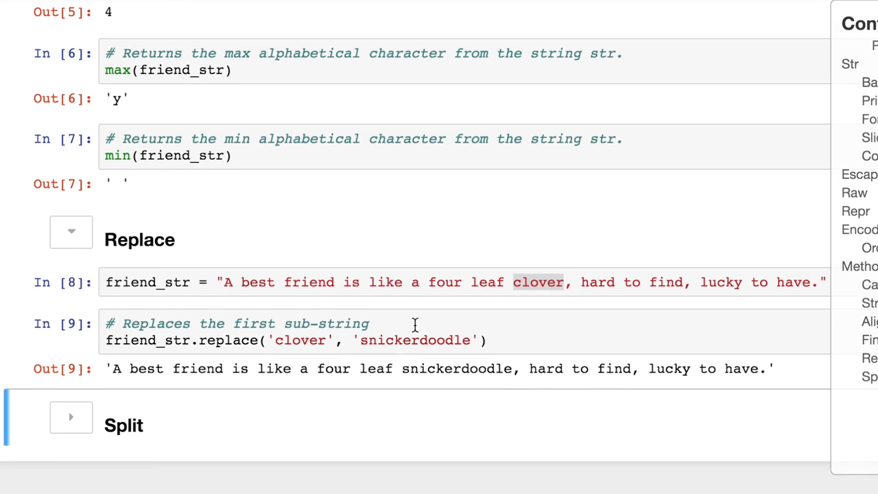
mouse_move(451, 206)
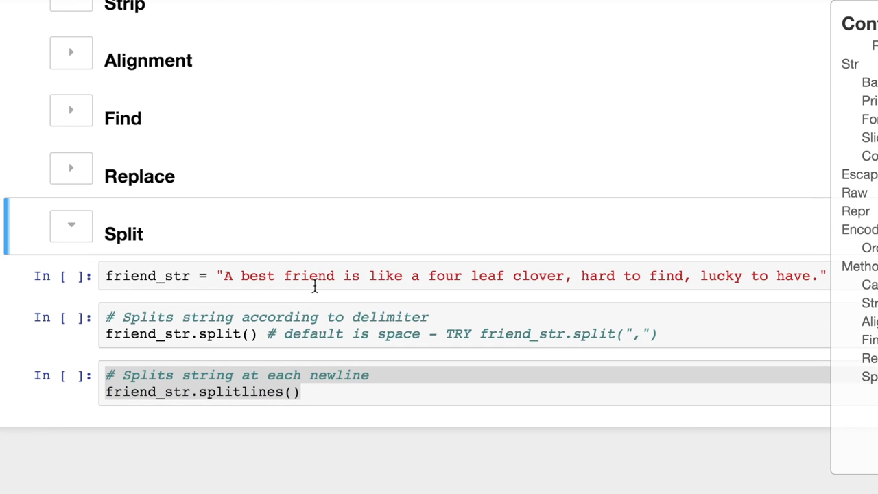
Run the Split section's first cells, splitting the friend sentence on spaces.
click(309, 275)
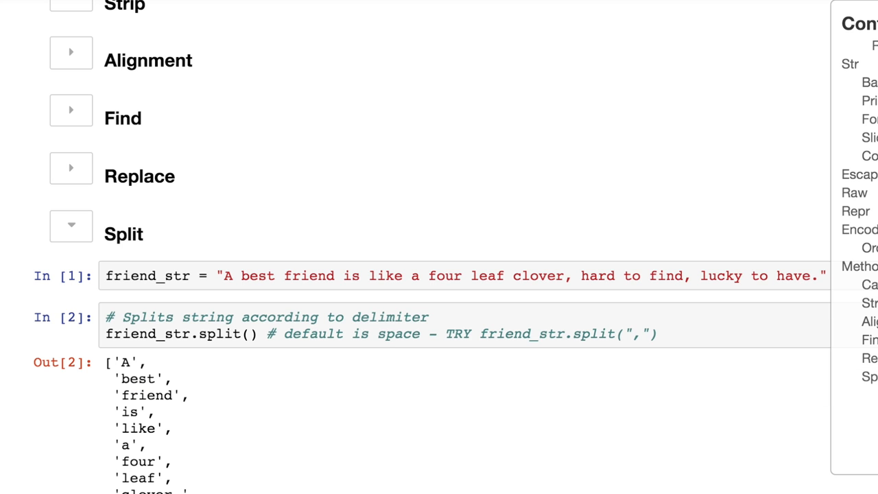
scroll(down, 3)
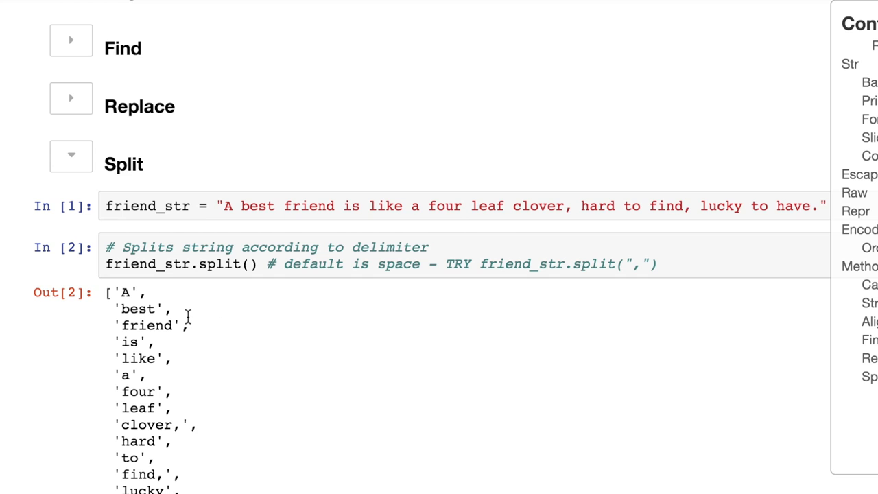
double_click(137, 308)
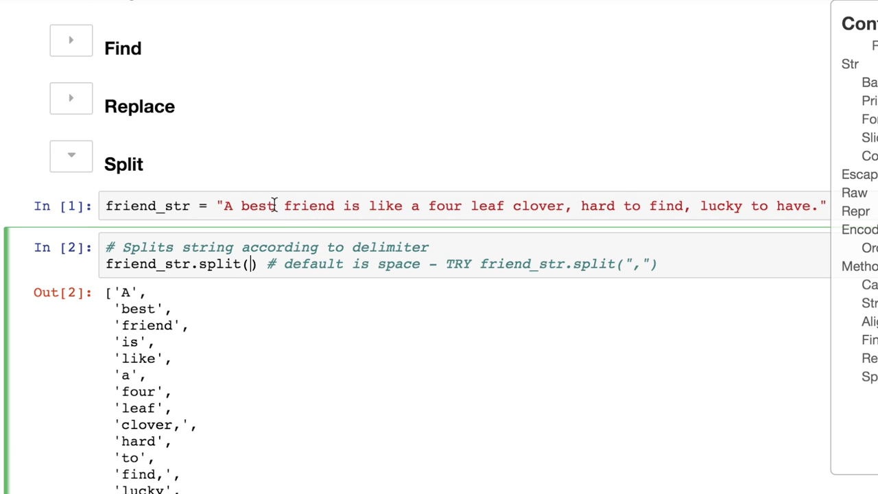
Change the split argument to ',' so the sentence breaks into three phrases.
click(338, 205)
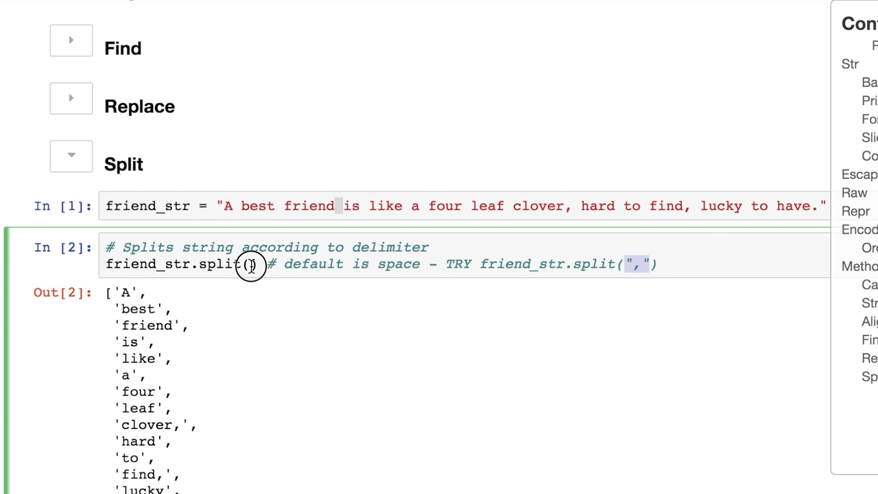
text(",")
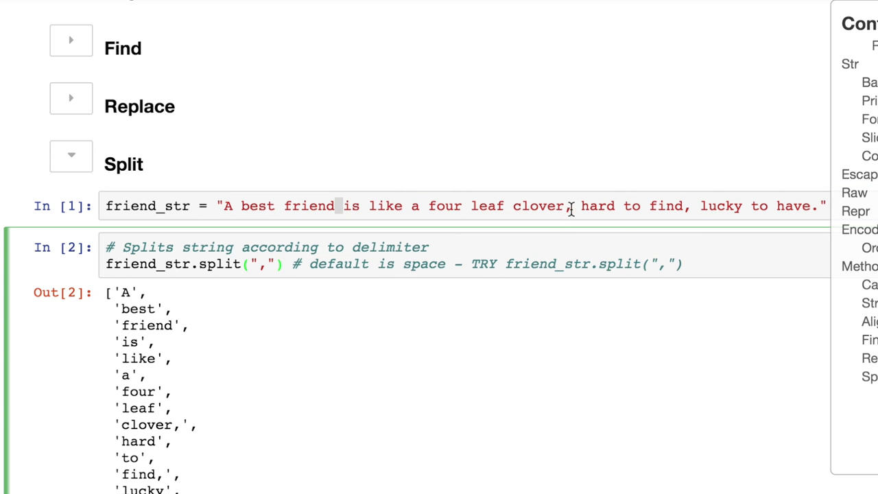
click(685, 206)
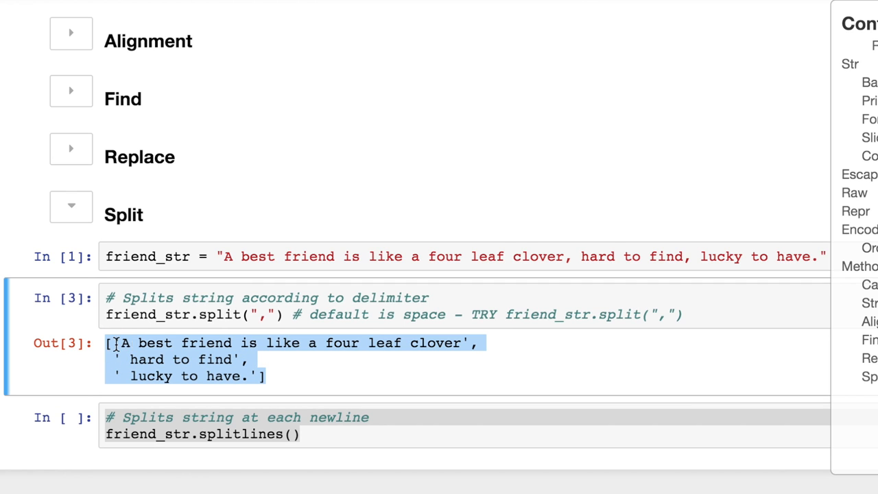
click(691, 255)
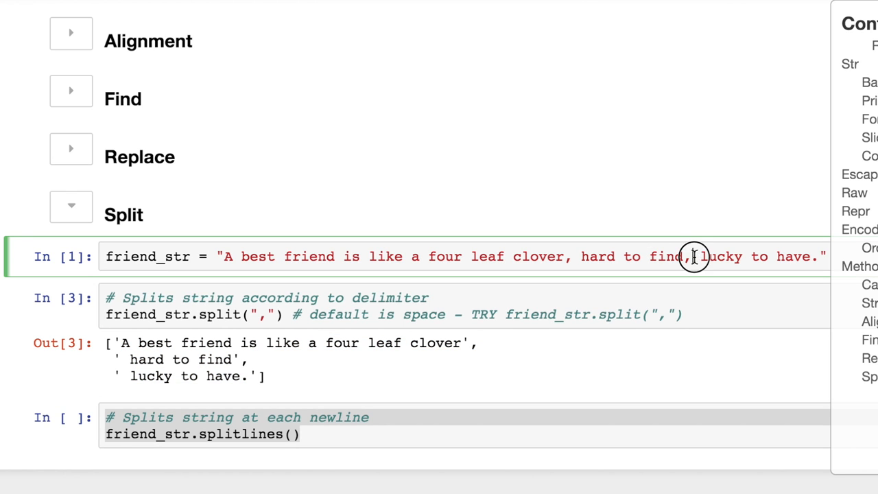
mouse_move(480, 256)
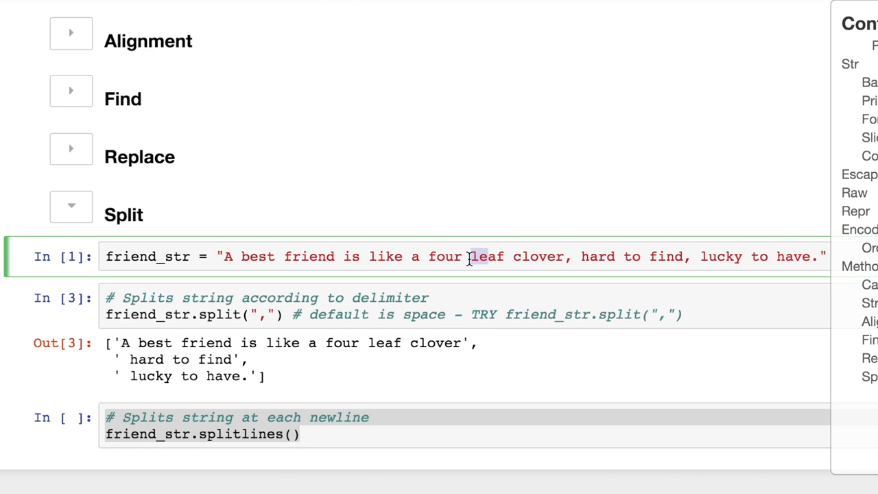
mouse_move(370, 321)
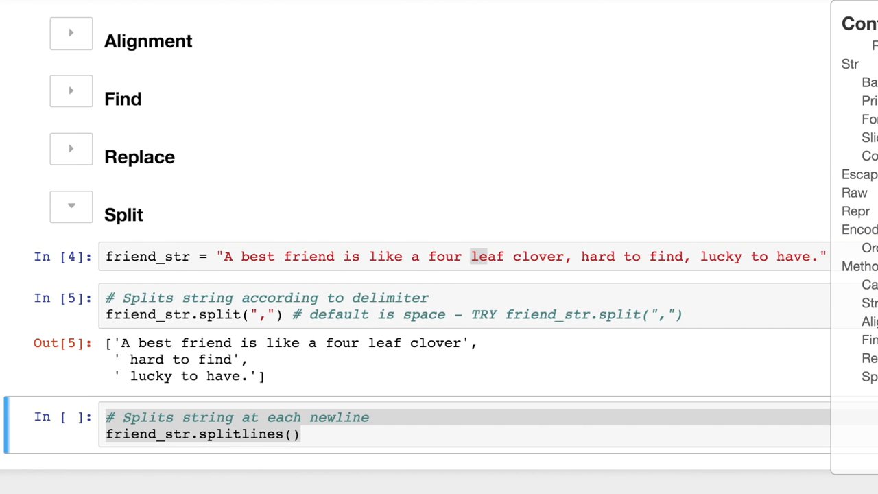
Run splitlines, returning the whole friend sentence as a single-item list, and reopen Split.
key(shift+enter)
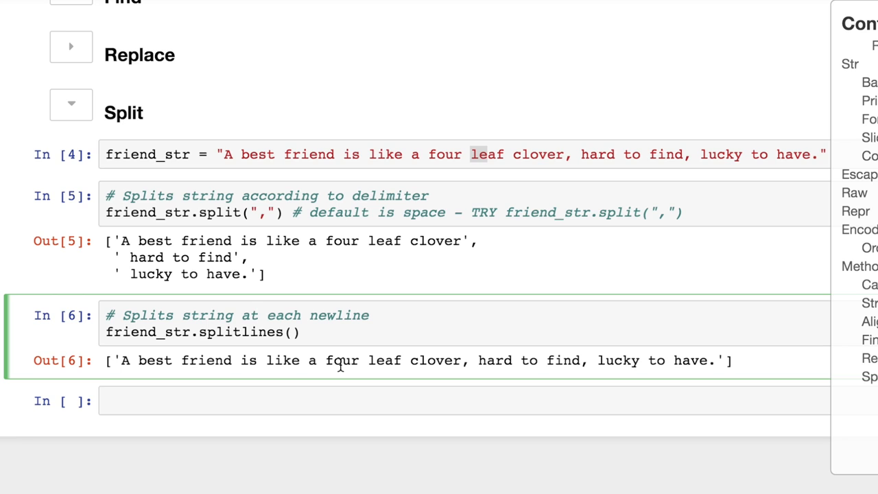
click(259, 314)
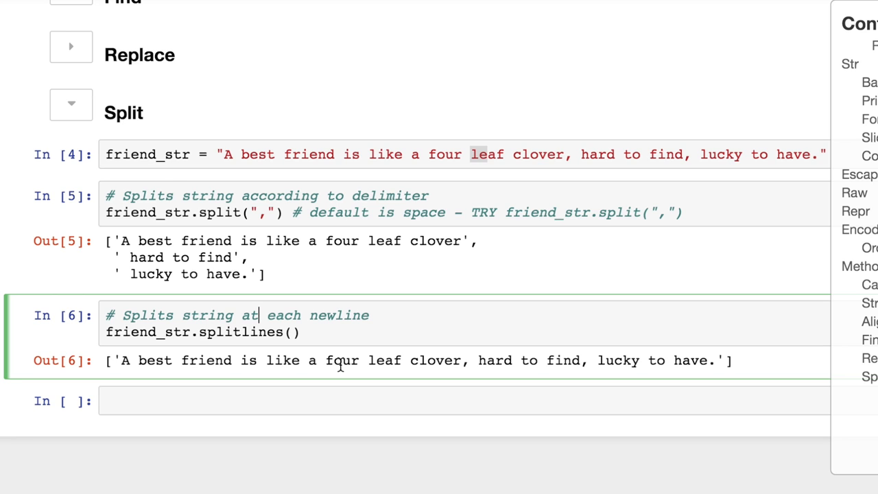
mouse_move(299, 240)
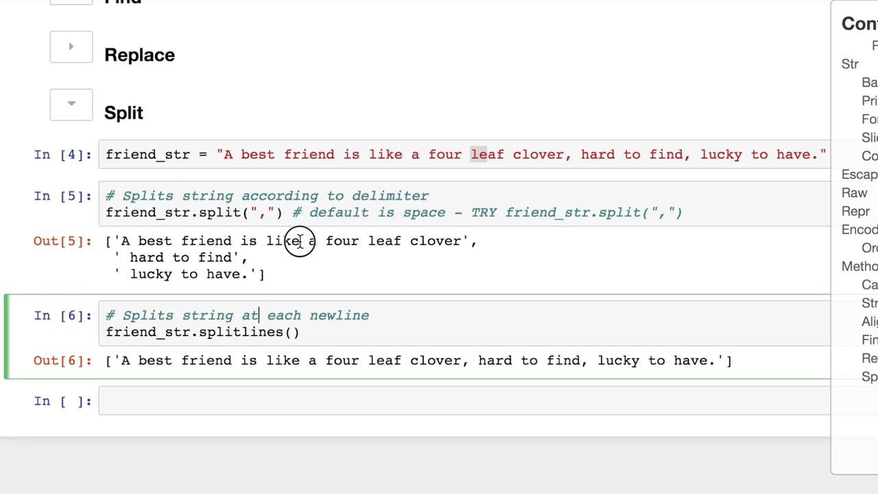
click(299, 241)
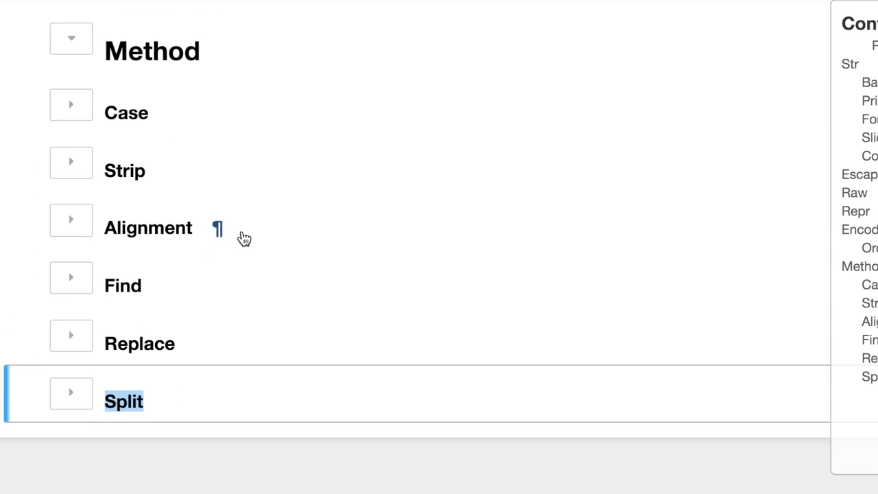
click(71, 393)
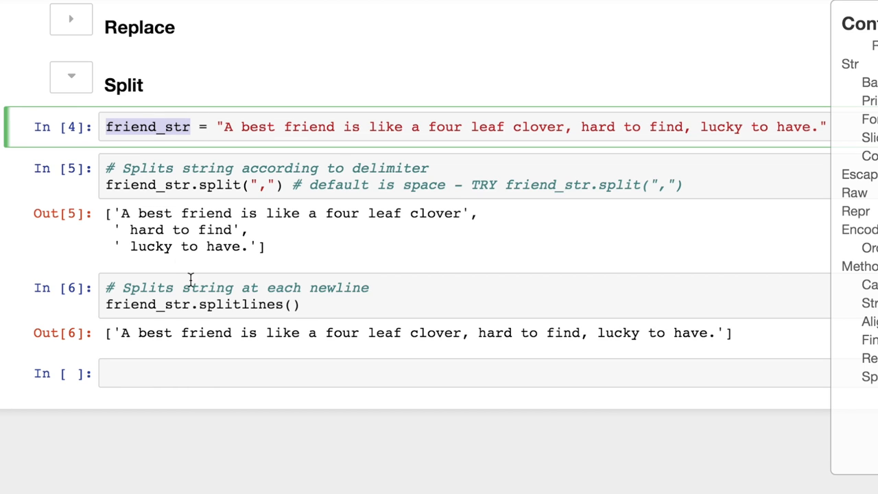
Show the Tab-completion list of string methods for 'friend_str.' and scroll through it.
text(friend_str)
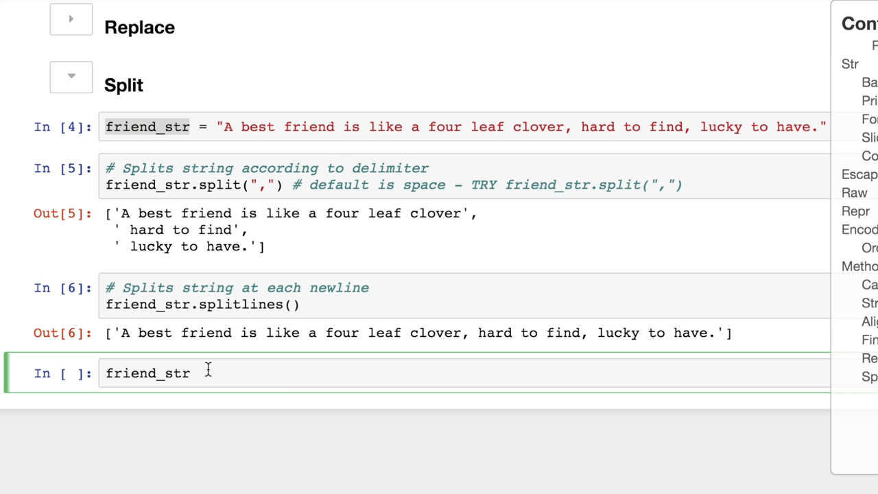
text(.)
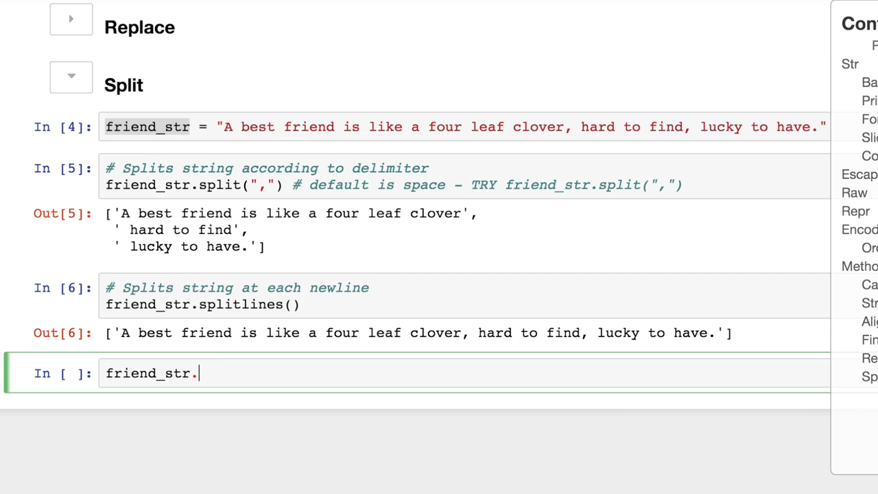
key(Tab)
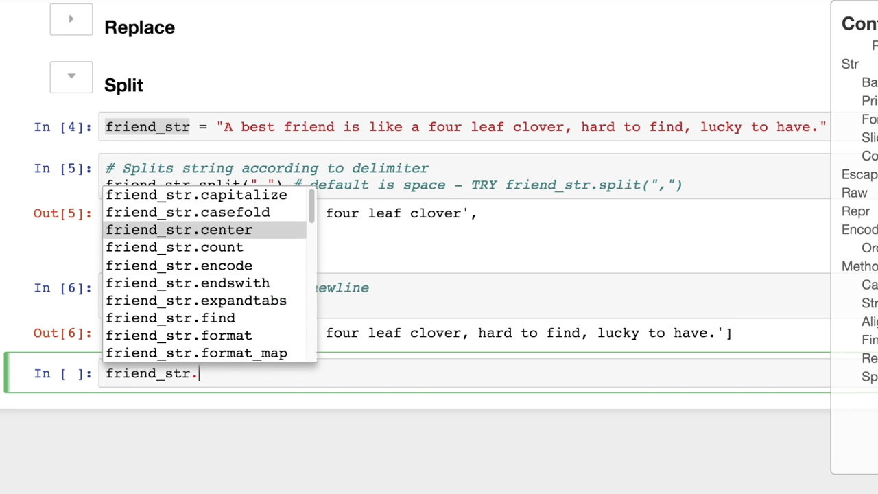
scroll(down, 3)
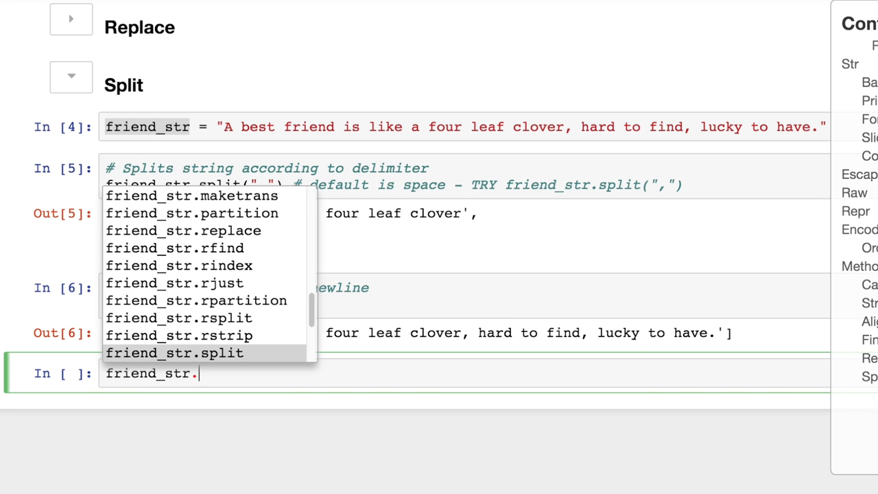
scroll(down, 3)
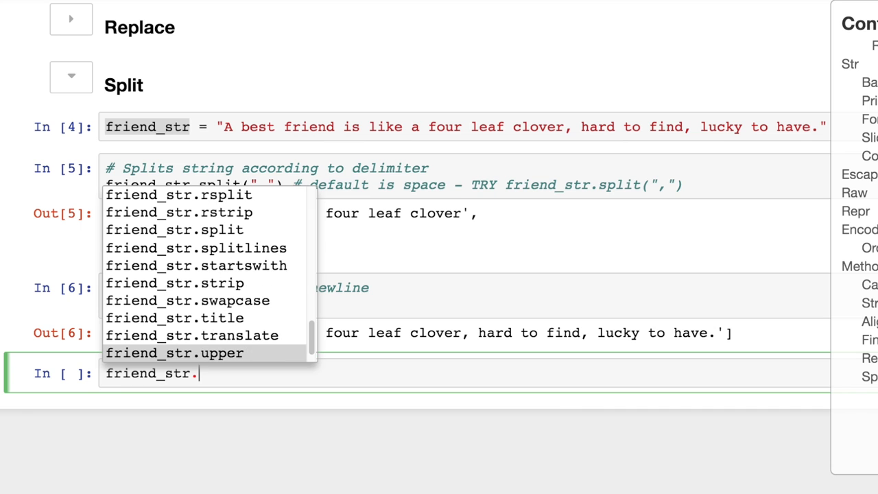
scroll(up, 3)
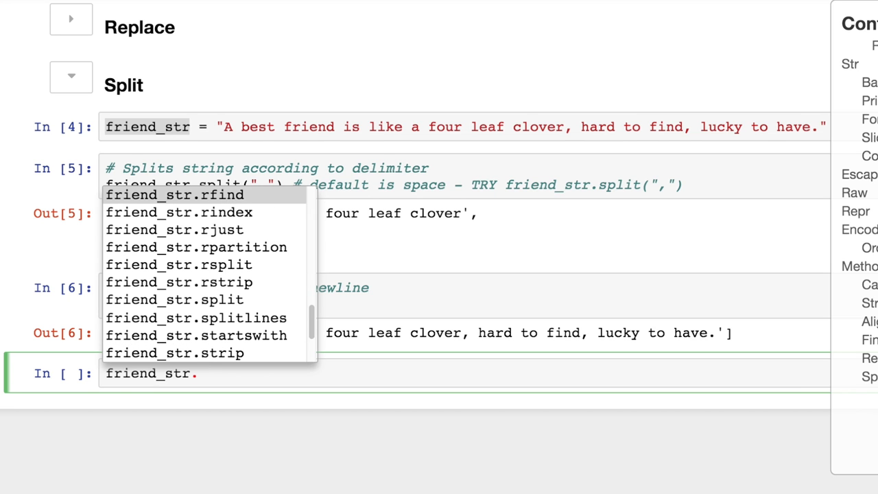